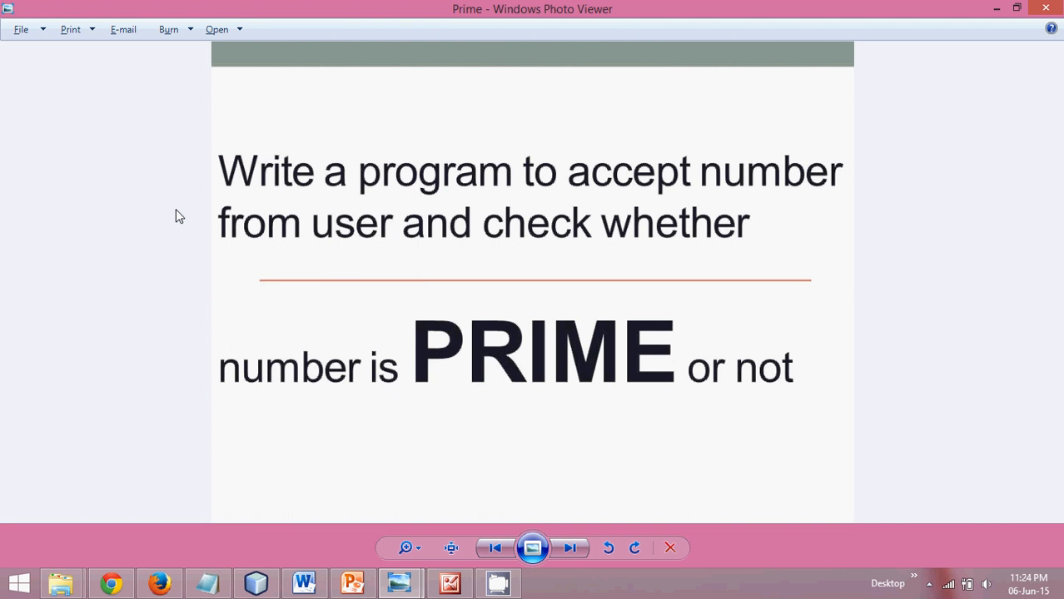
mouse_move(470, 279)
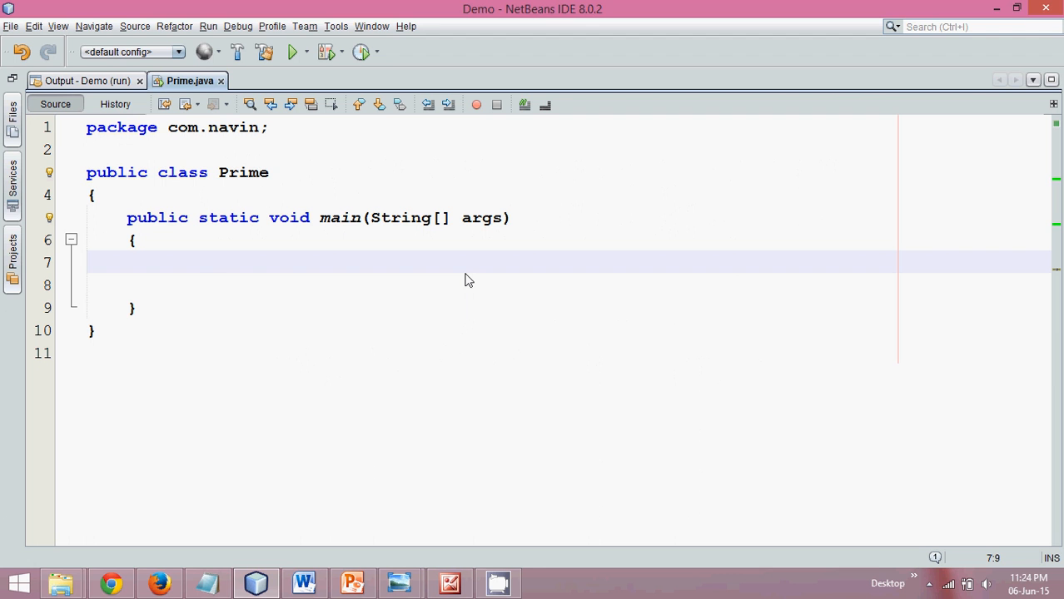
Declare int num = 25 inside main and move to the next line
text(int)
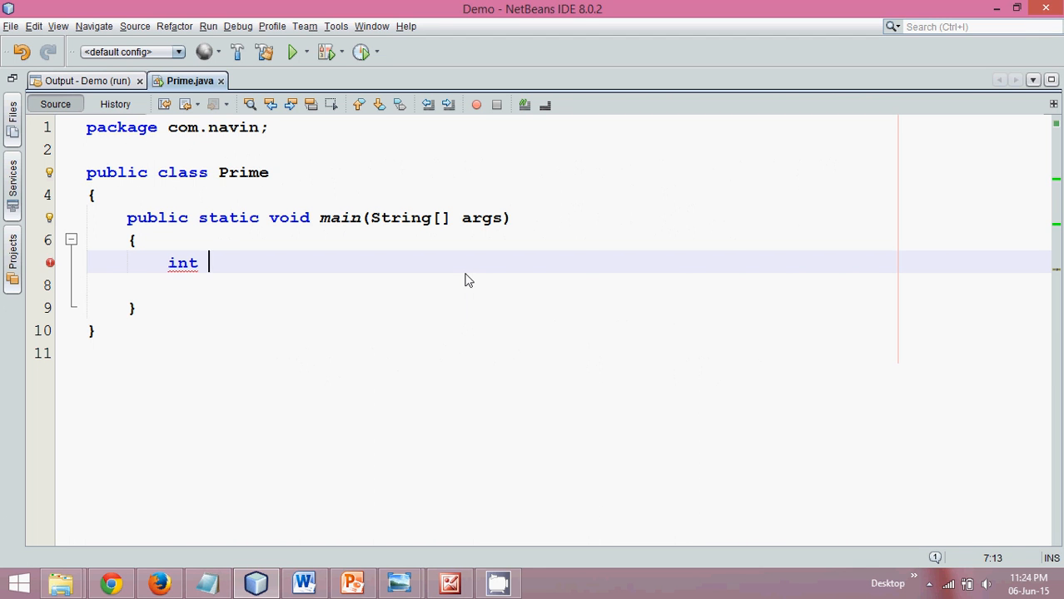
text(n)
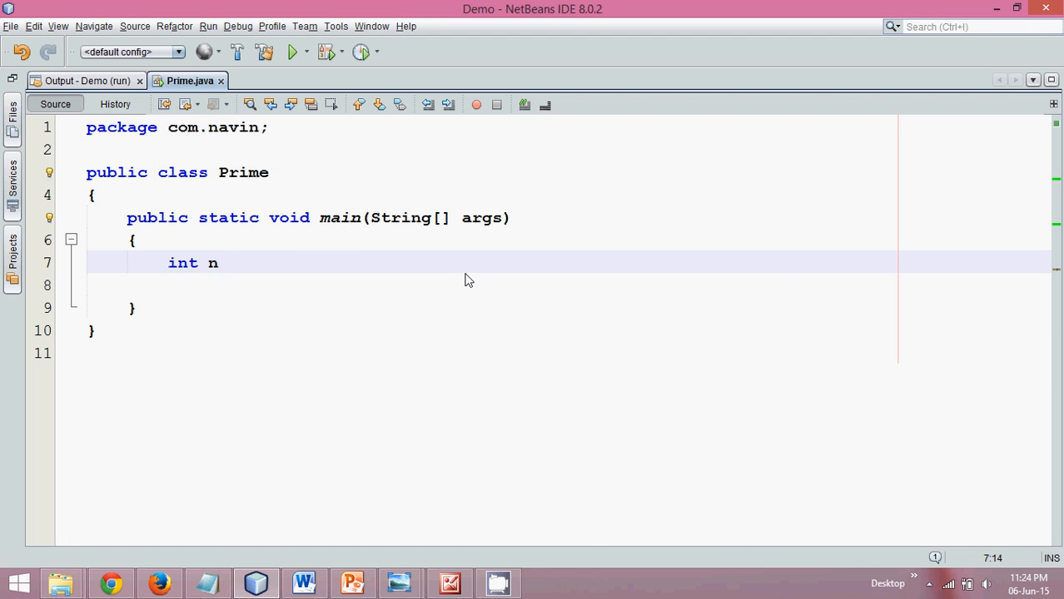
text(um = 25;)
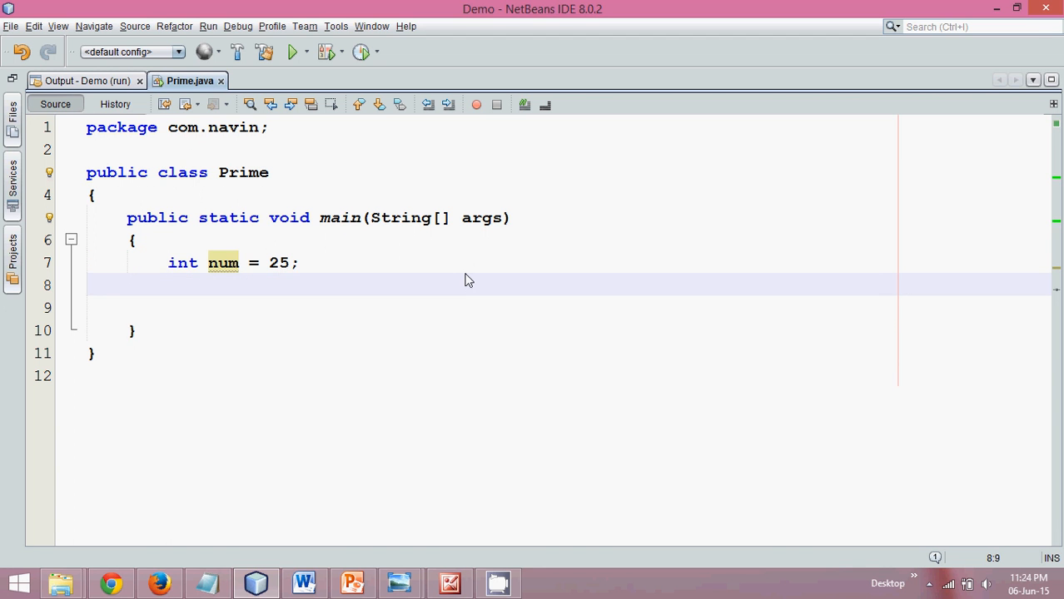
key(enter)
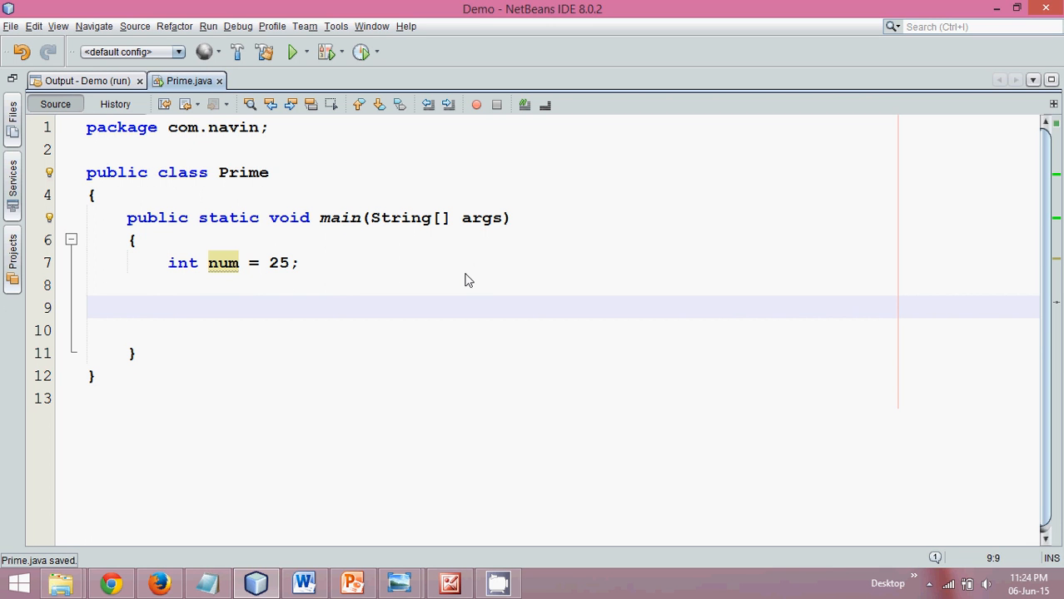
click(167, 285)
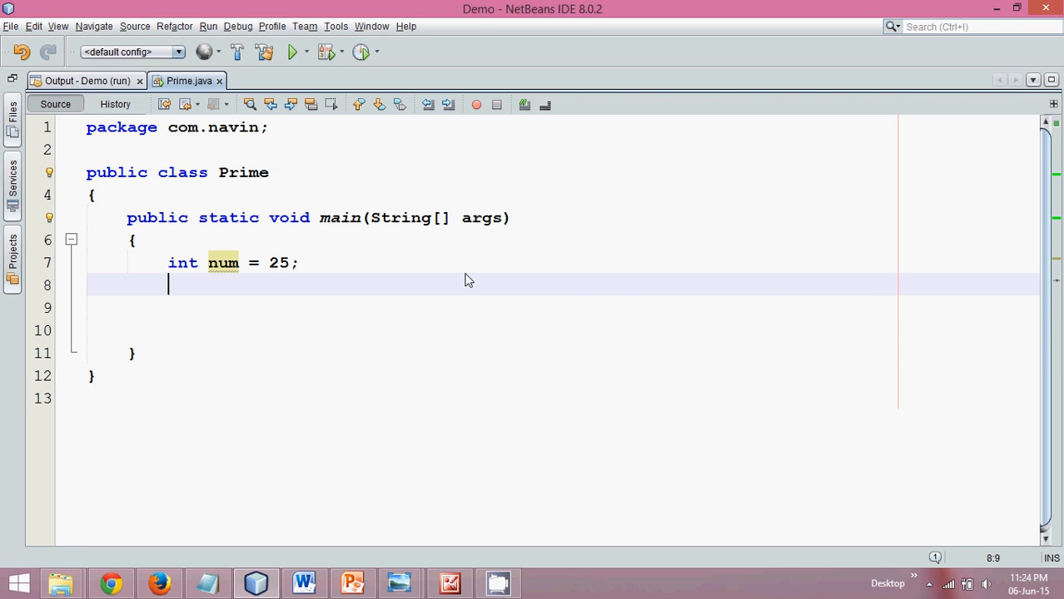
Declare boolean isPrime initialised to true below num
text(int k)
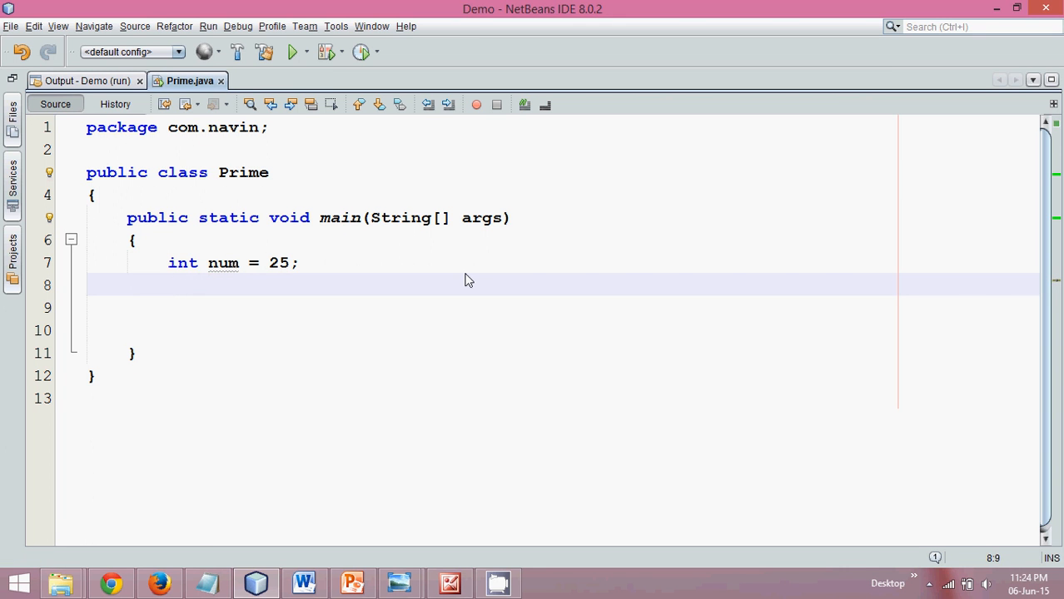
text(boolean)
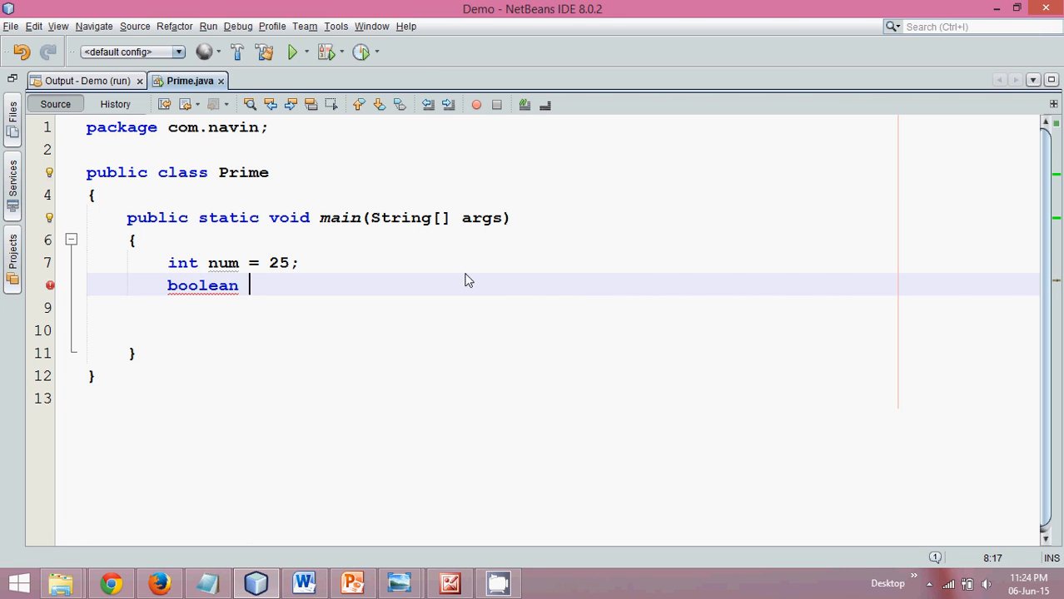
text(pr)
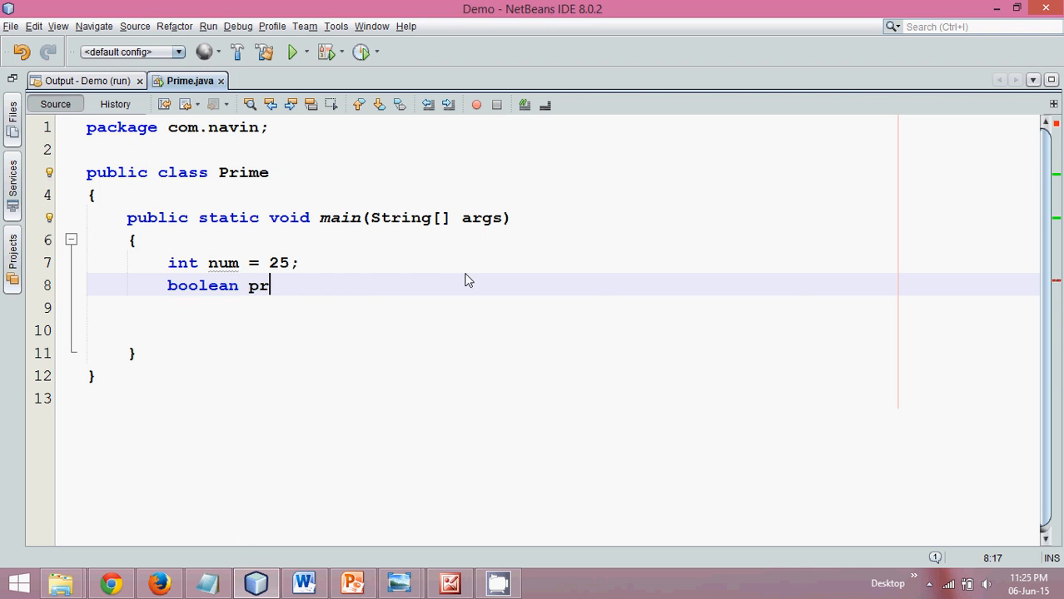
text(is)
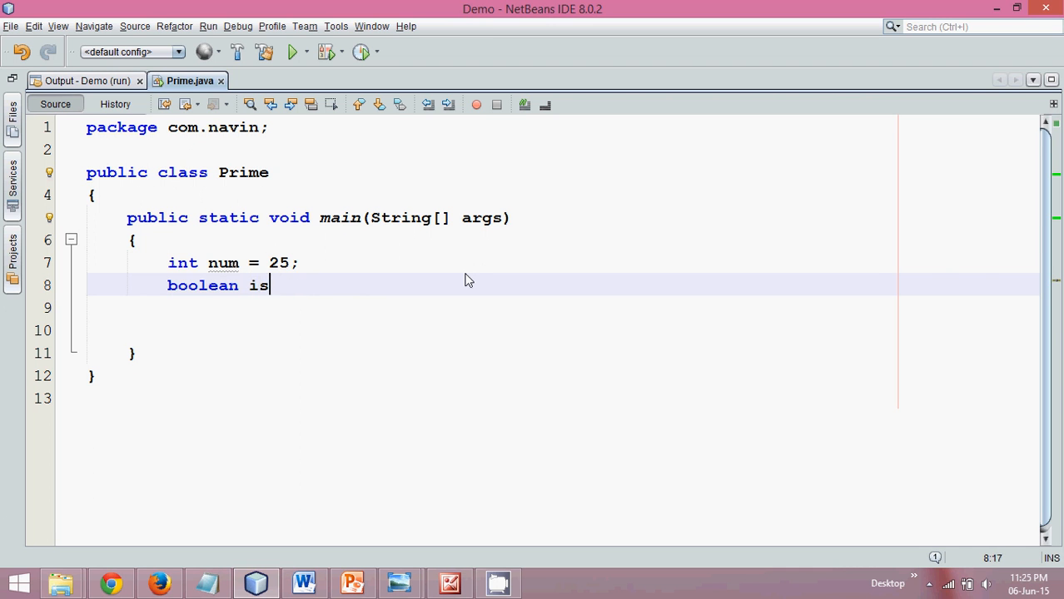
text(Prime)
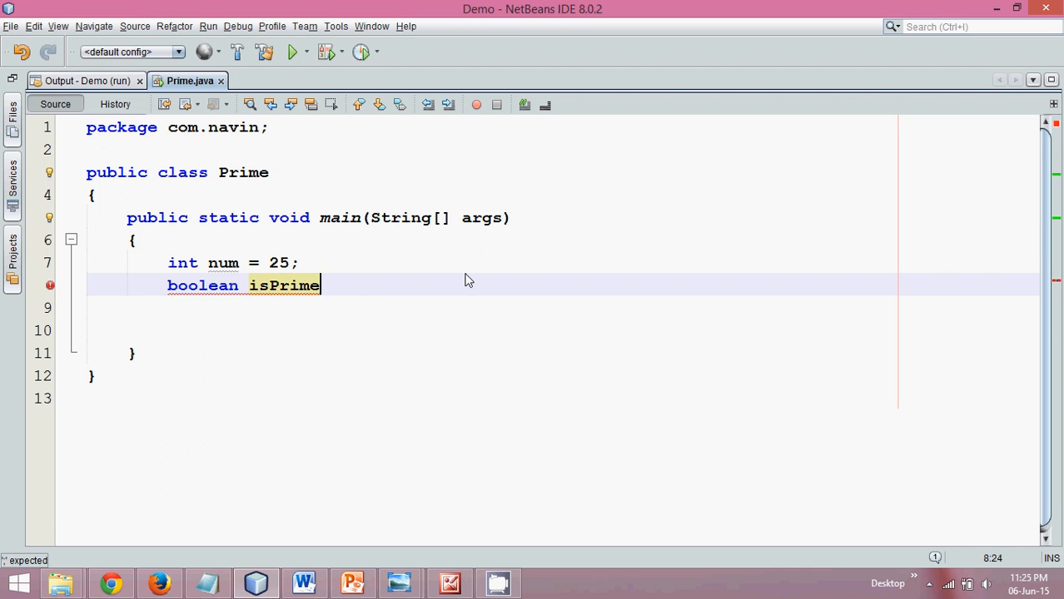
text(=)
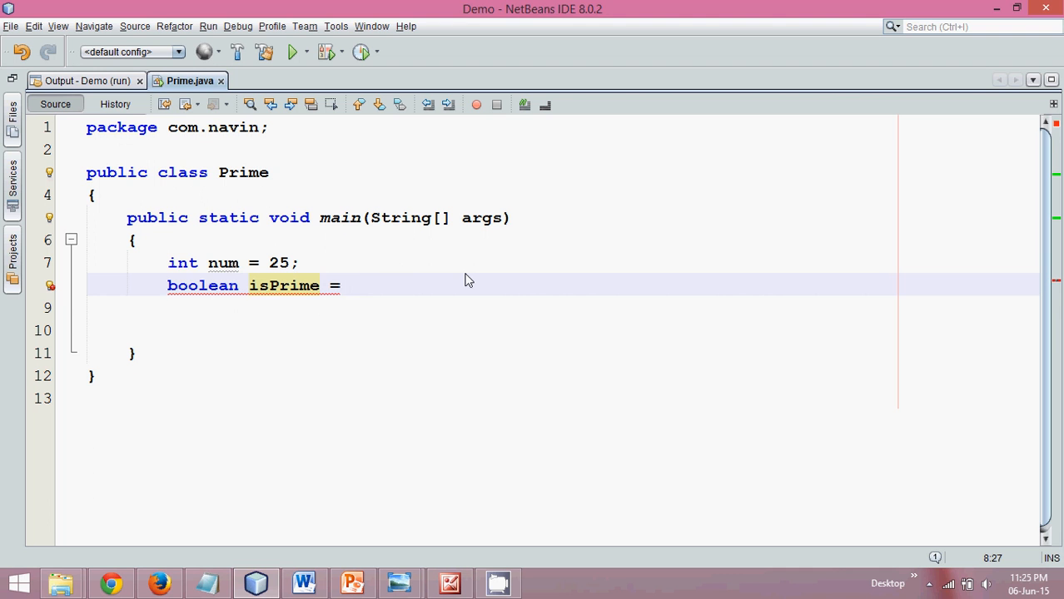
text(false;)
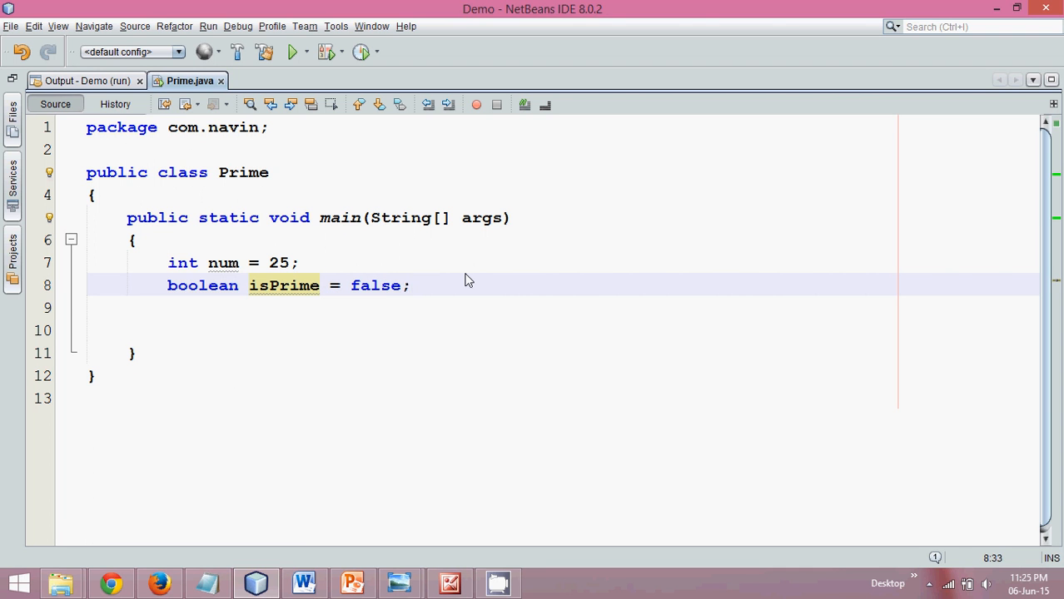
key(BackSpace)
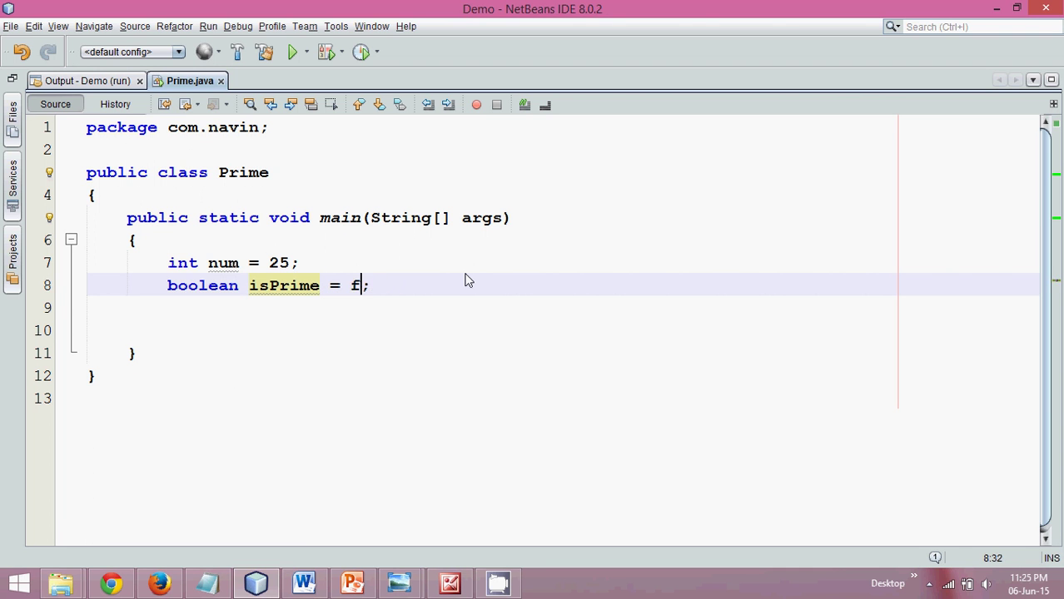
text(rue)
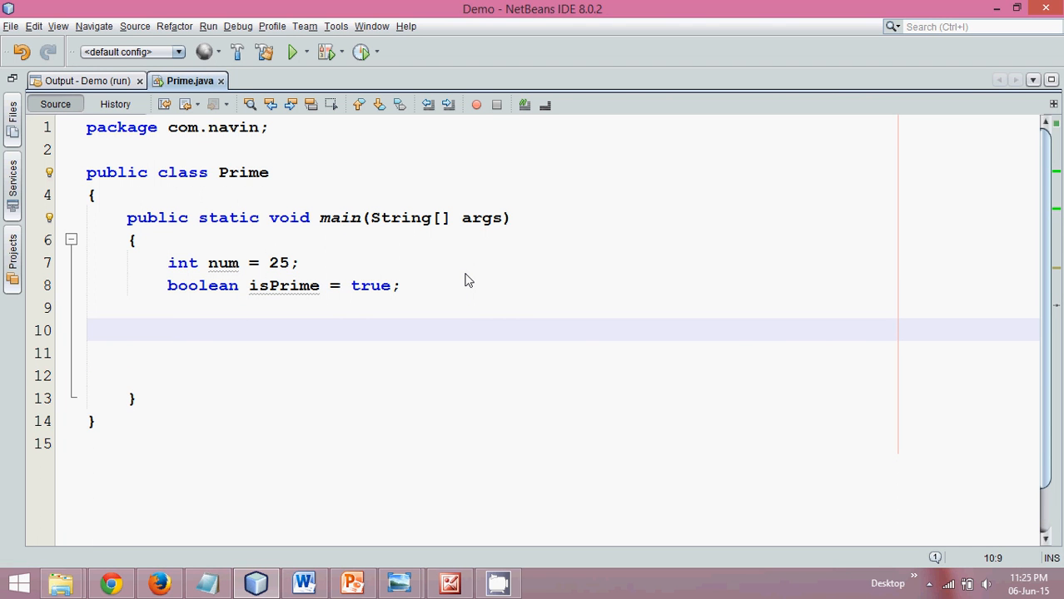
Write a for loop header running int i up to num with an empty body
text(int i)
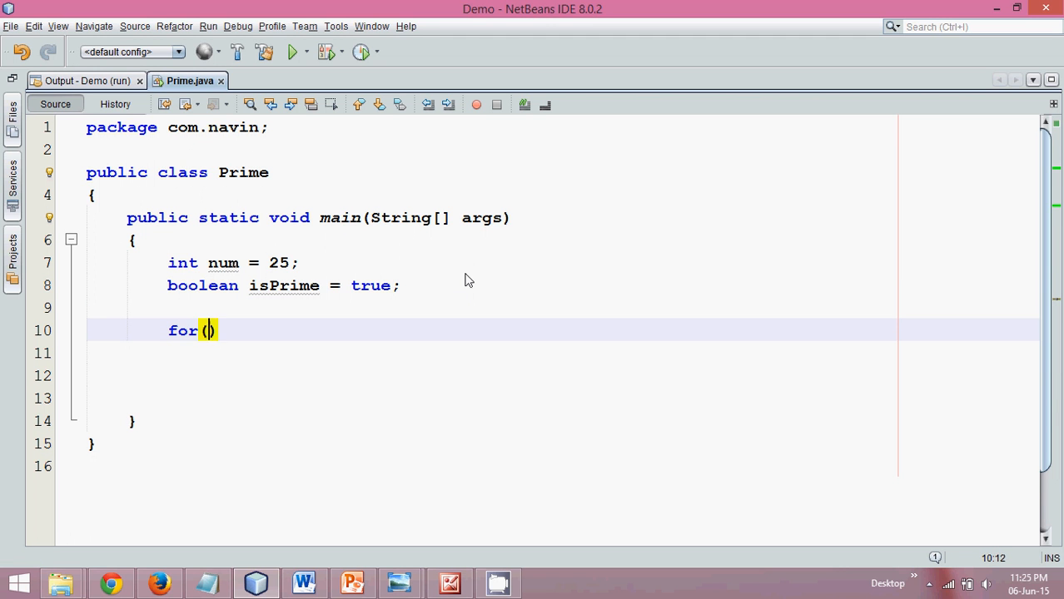
text(int i)
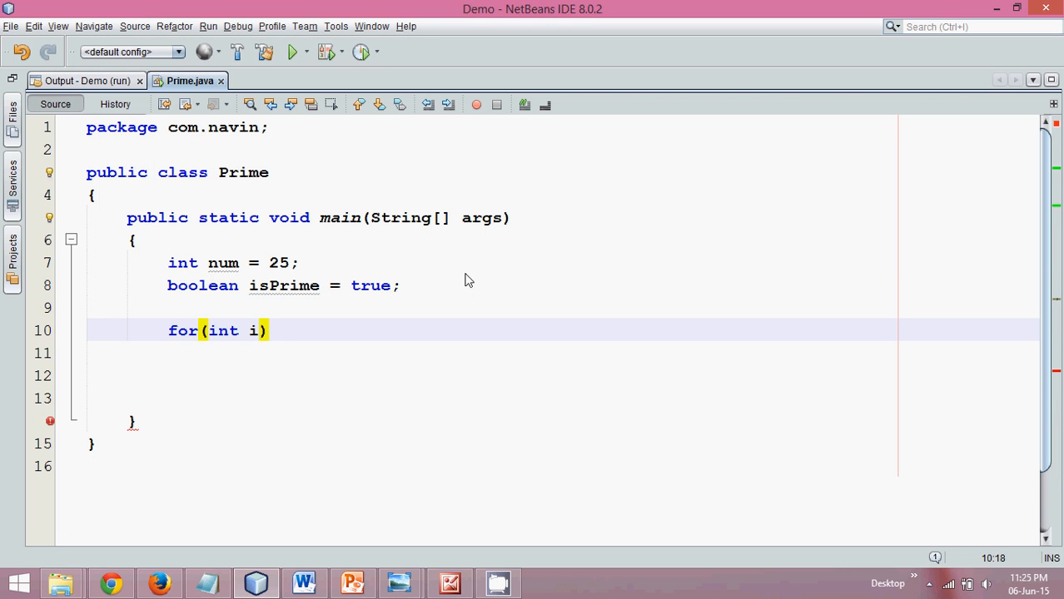
text(=1;i)
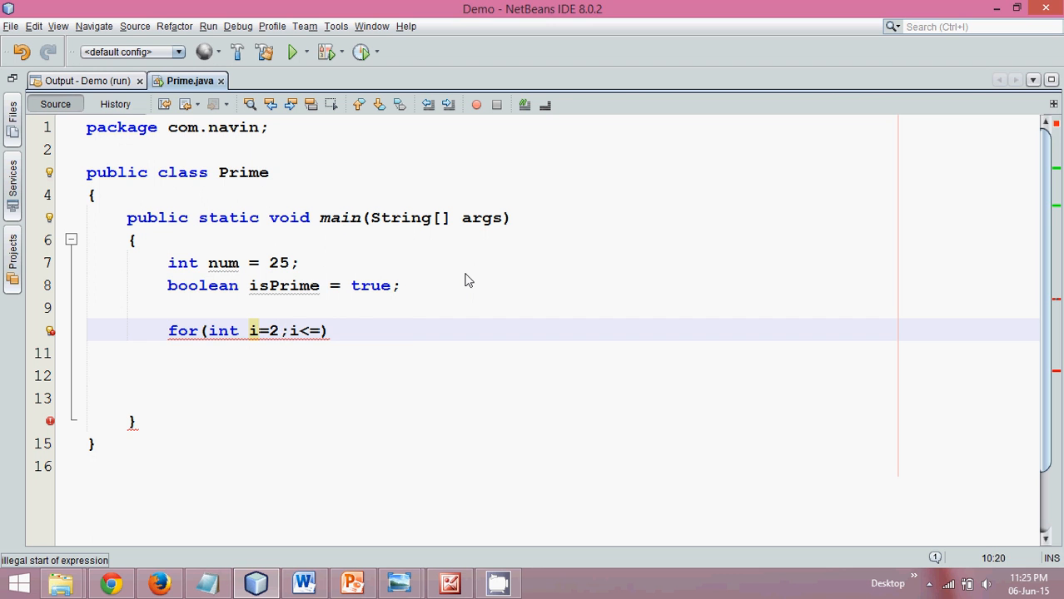
text(=)
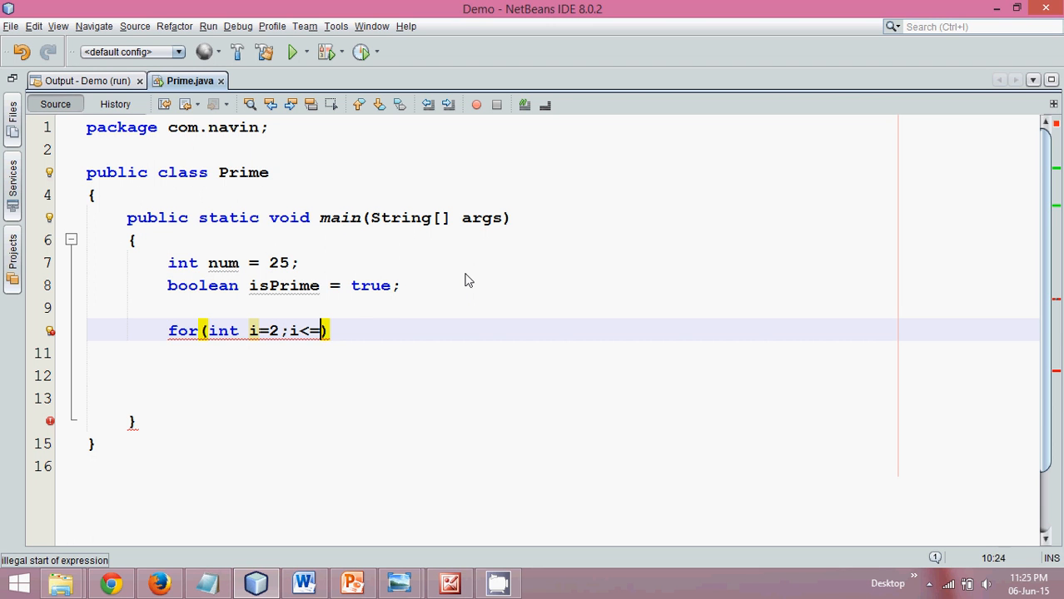
text(n)
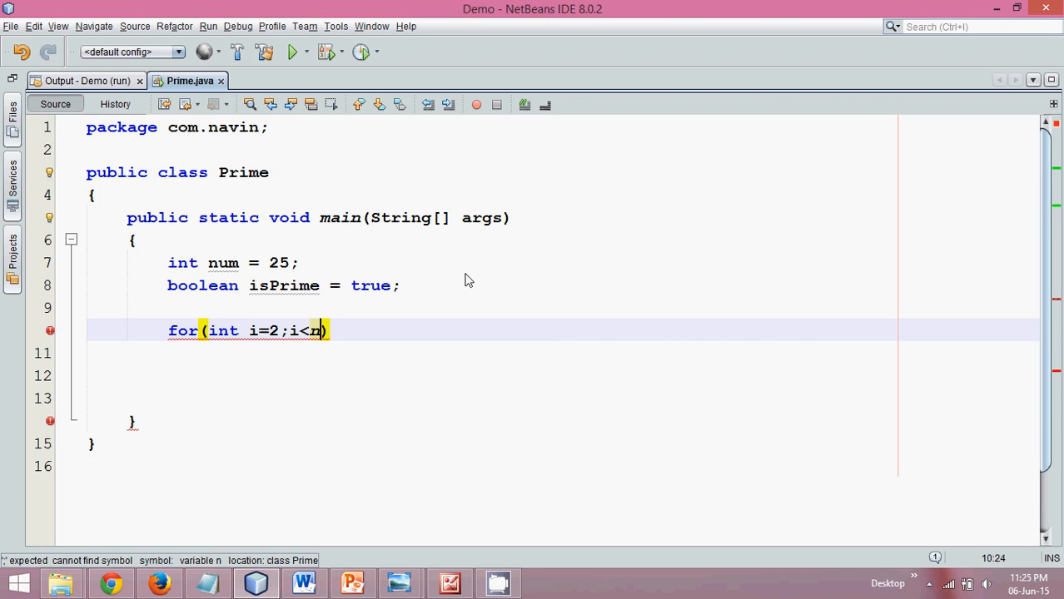
text(um;i++)
click(490, 352)
text({)
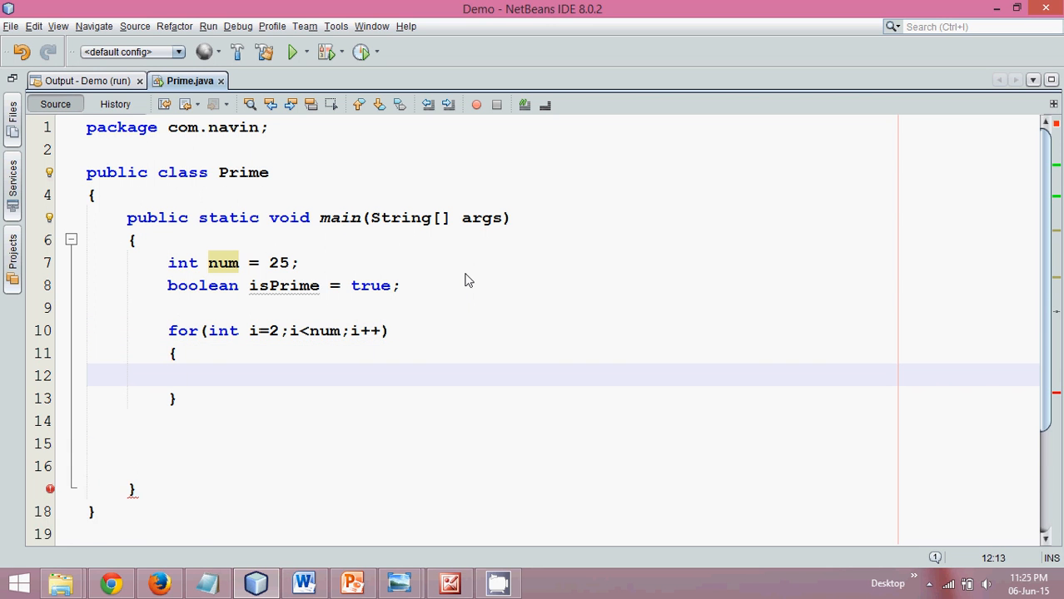
click(208, 375)
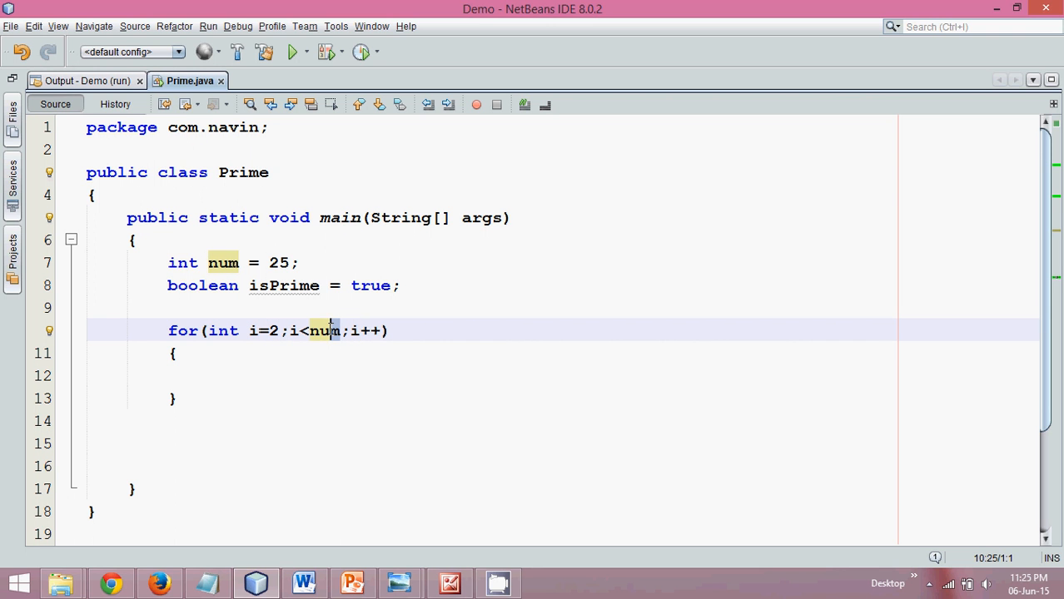
mouse_move(260, 376)
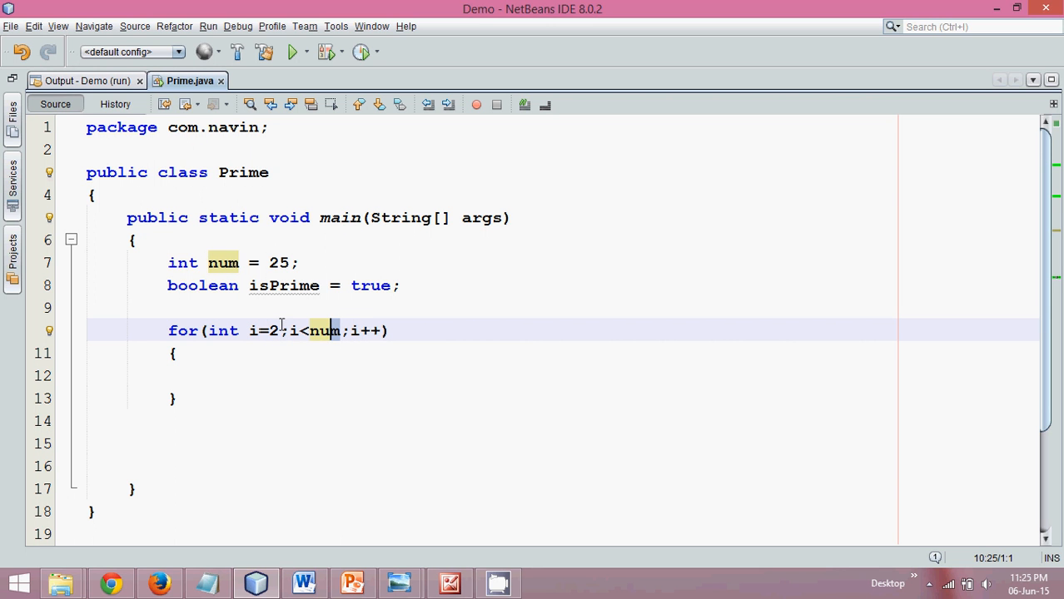
Inside the loop, if num%i==0 set isPrime = false and break, then save
text(if(n)
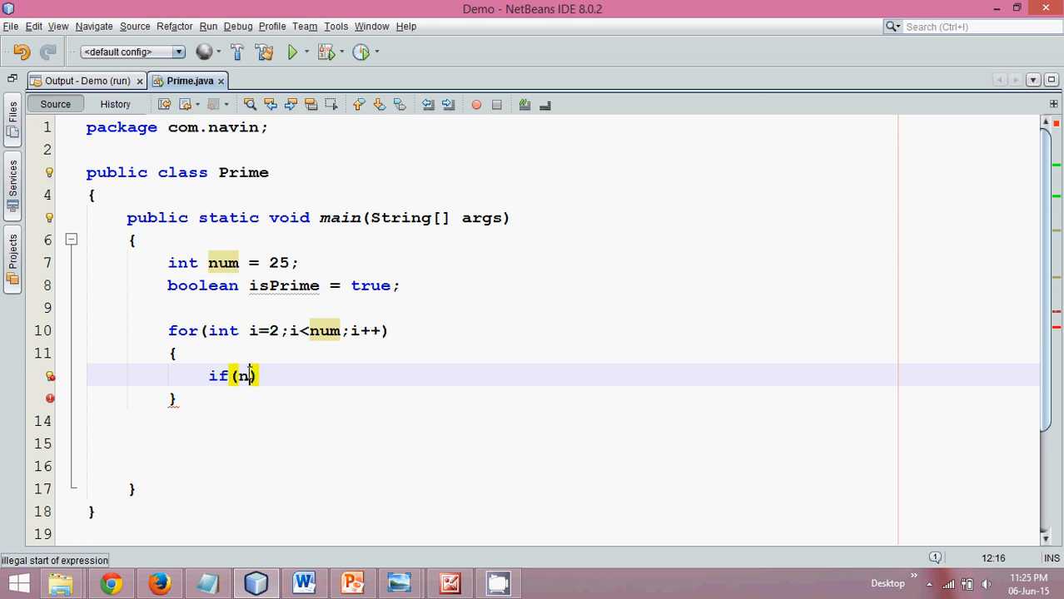
text(%)
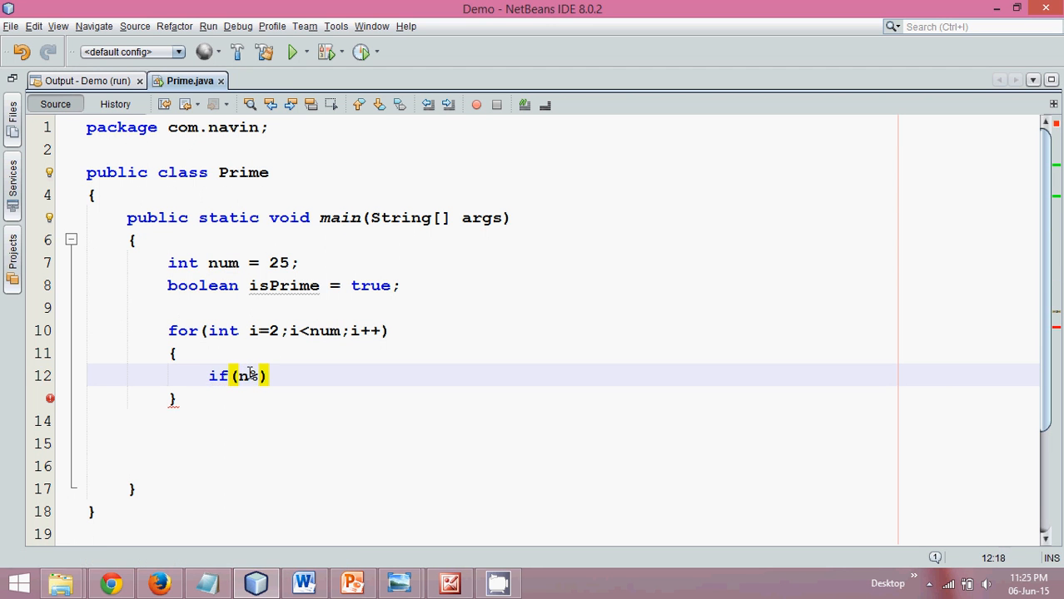
text(i==0)
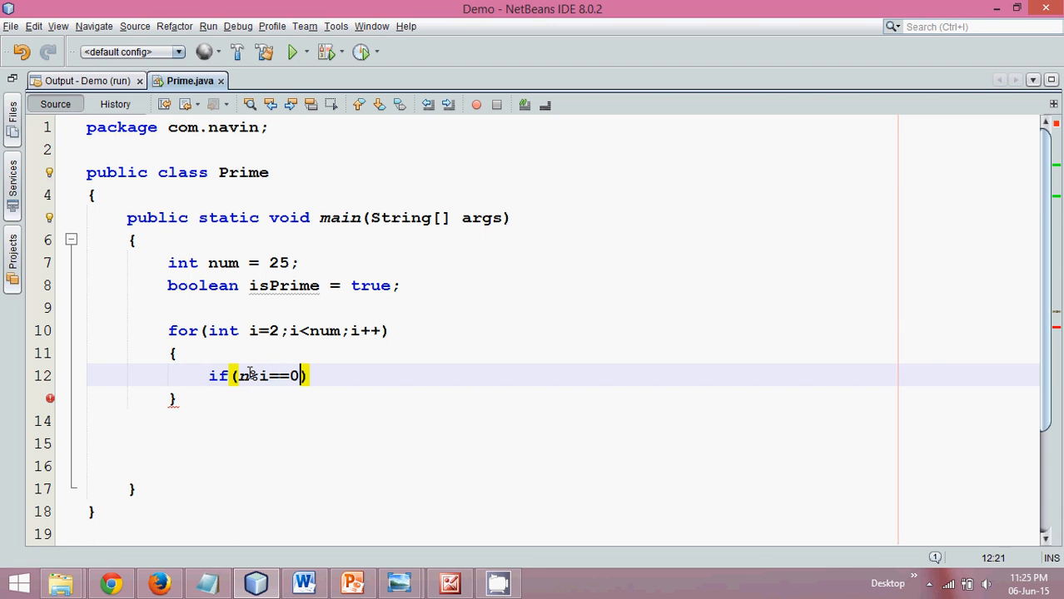
text({)
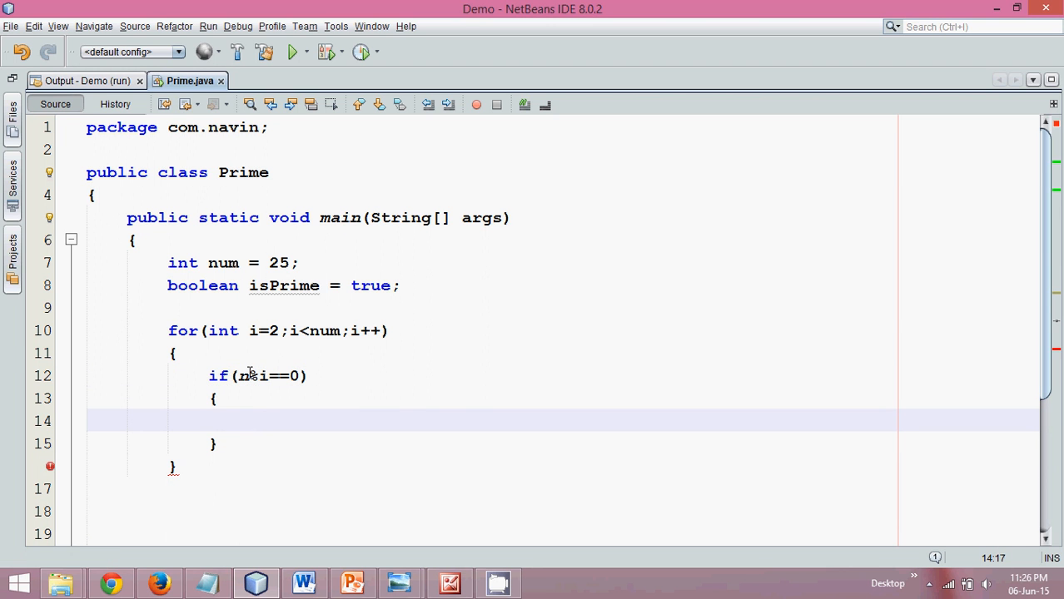
text(isPrime)
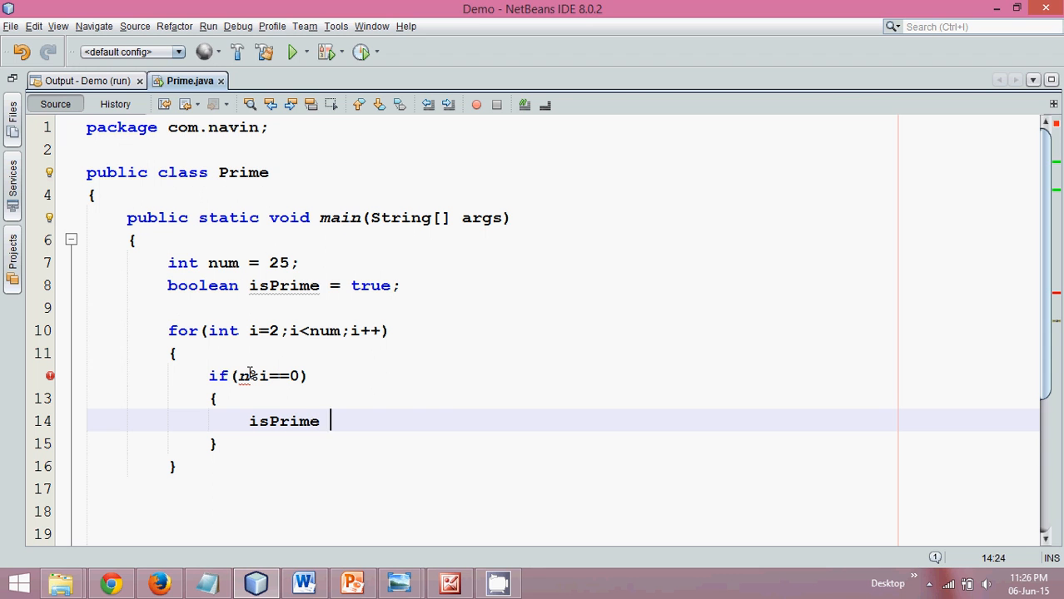
text(= false;)
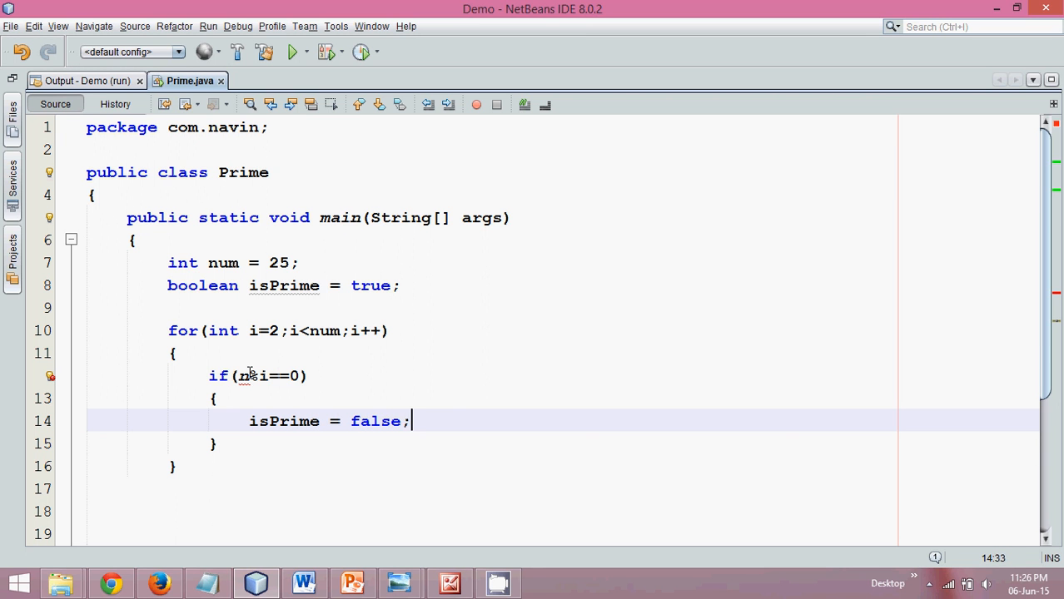
text(um)
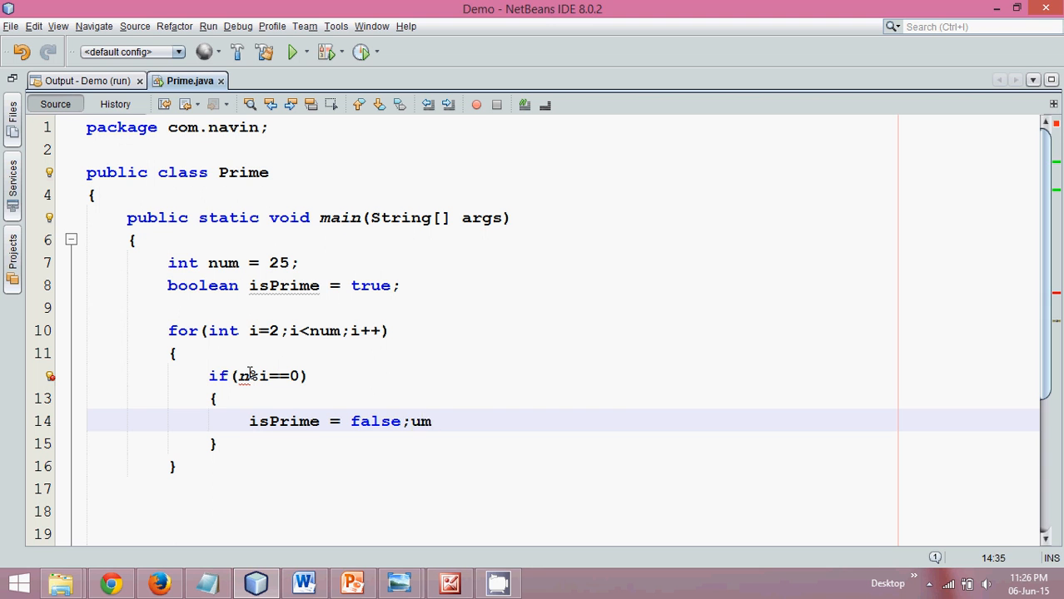
key(Backspace)
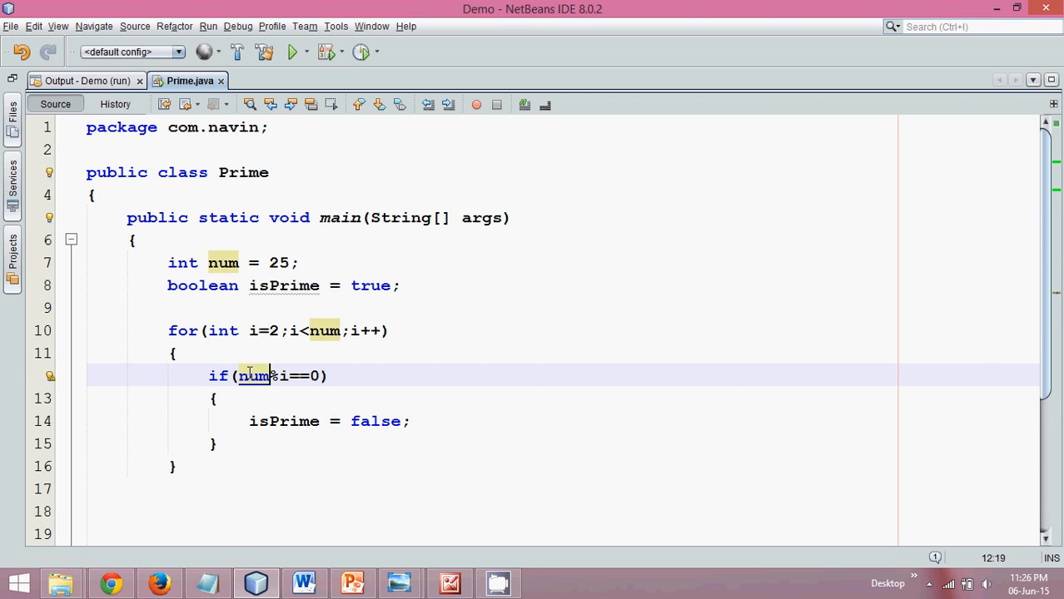
key(ctrl+s)
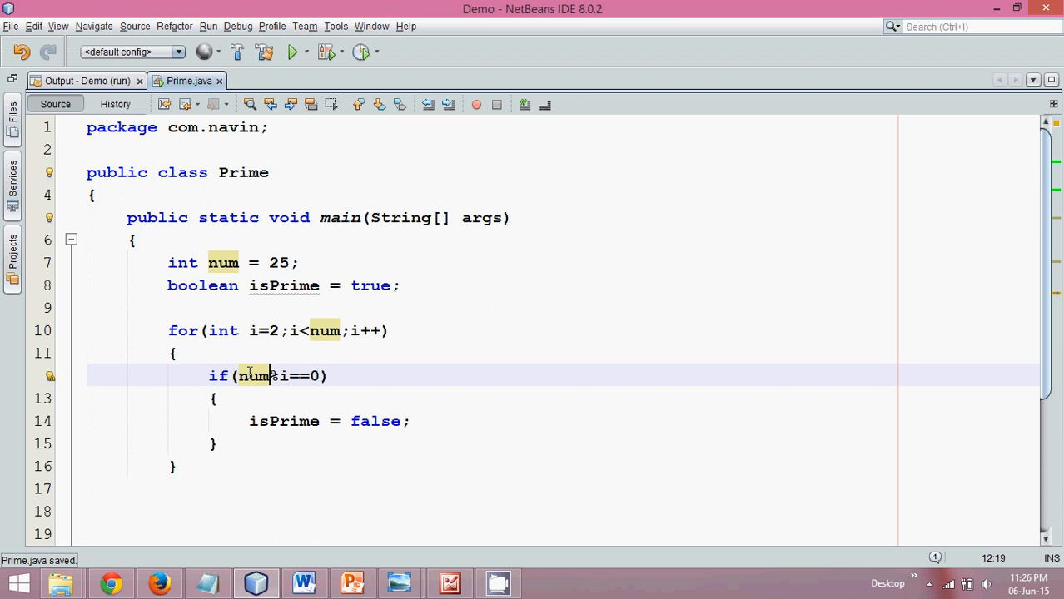
mouse_move(325, 408)
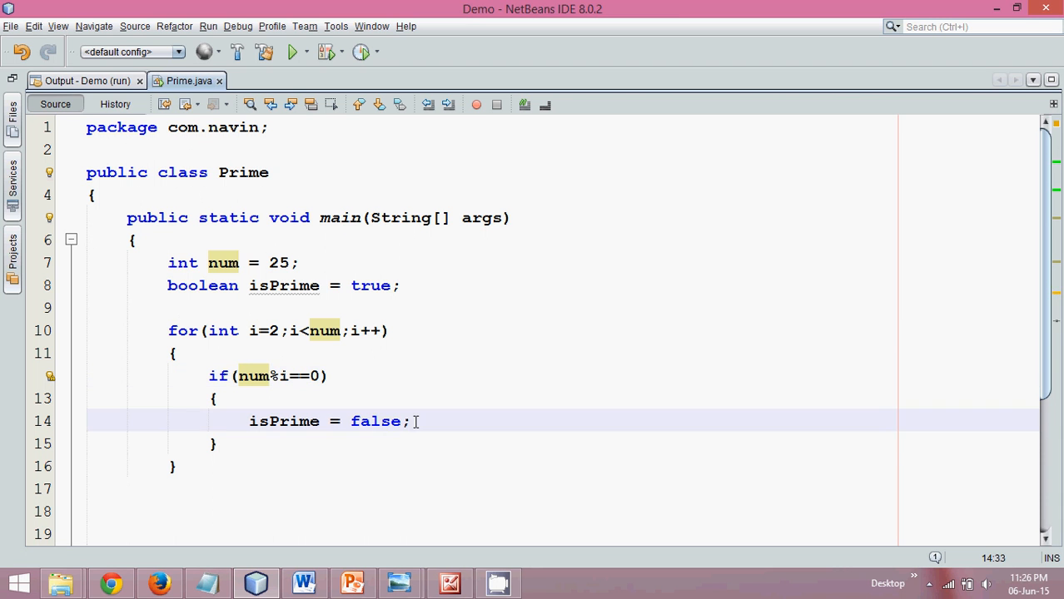
text(break;)
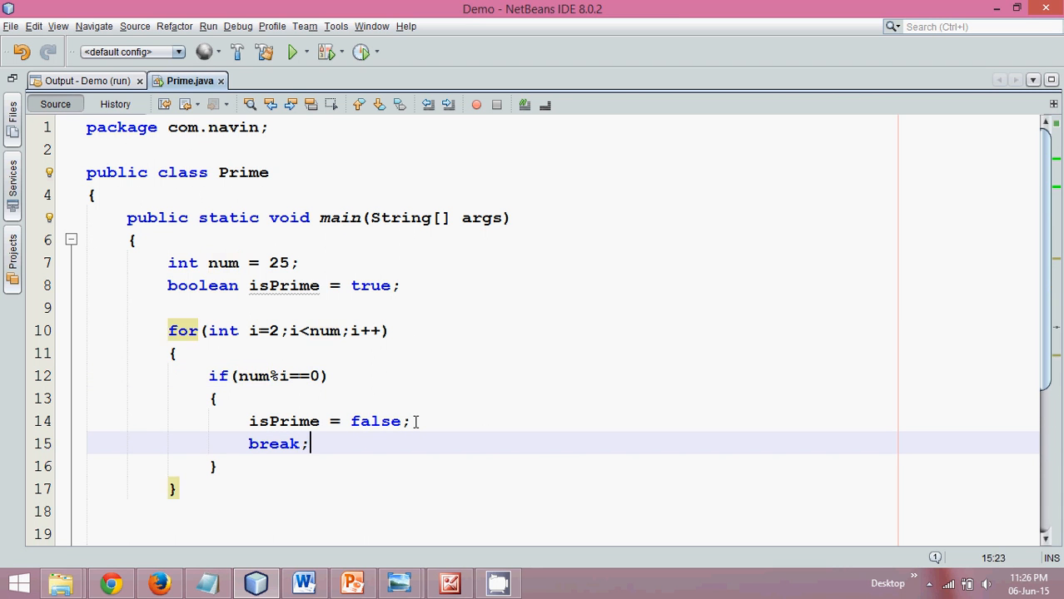
key(ctrl+s)
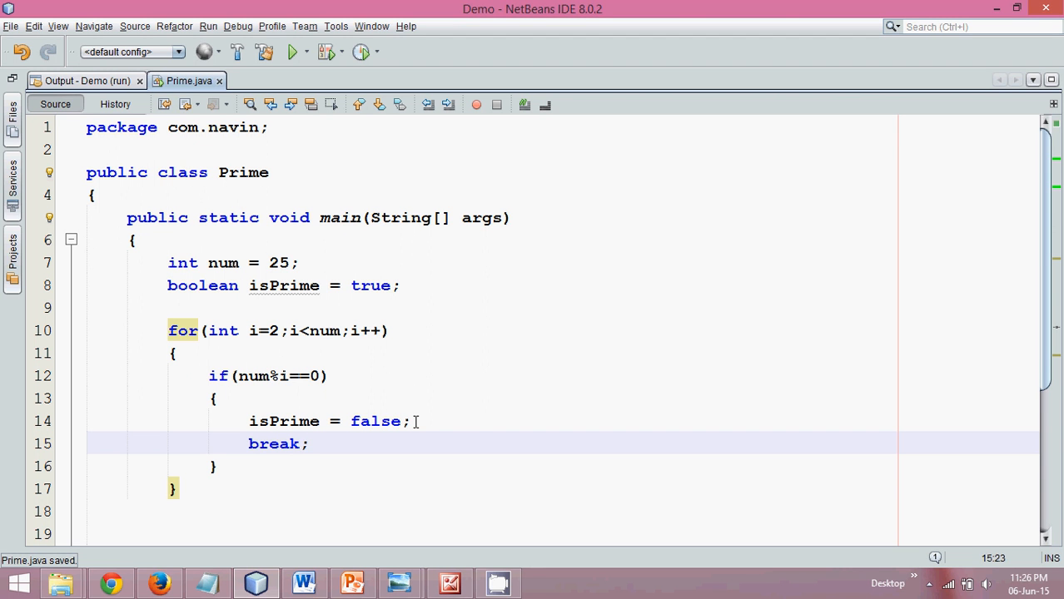
After the loop, if(isPrime) print num + " is a Prime number"
click(309, 443)
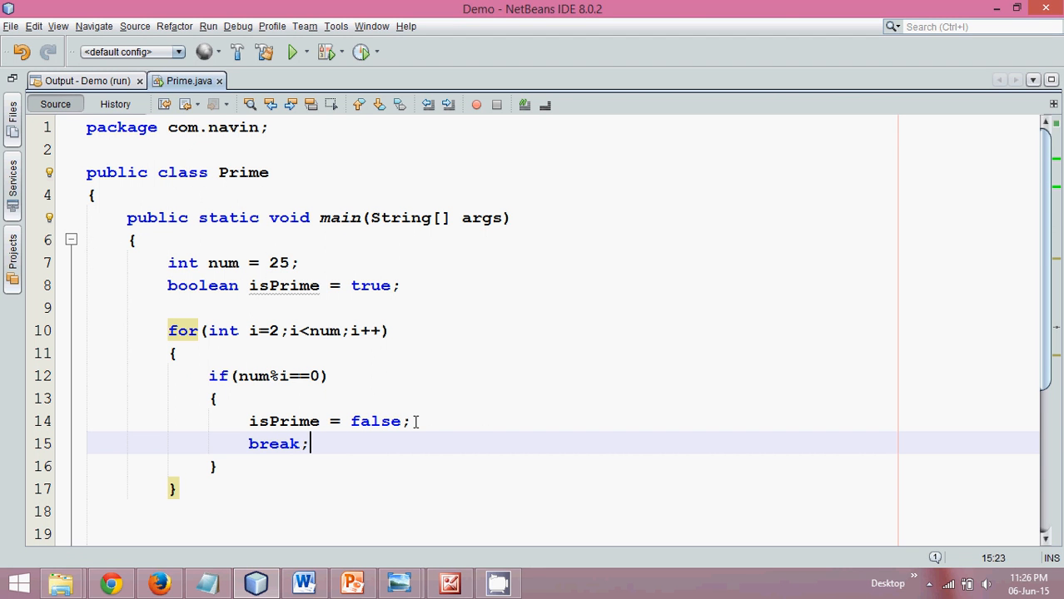
click(173, 489)
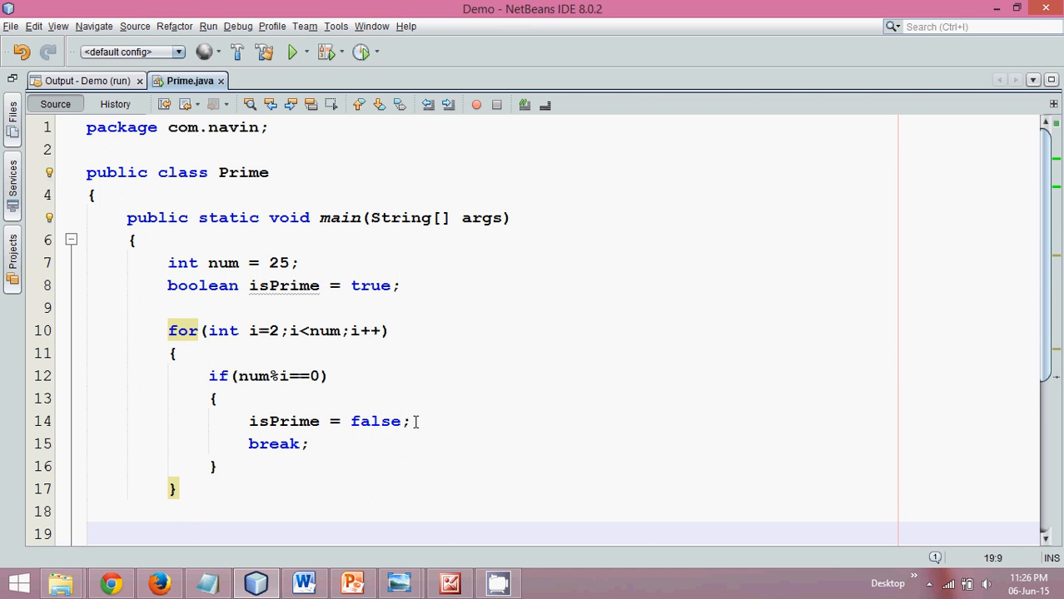
text(if())
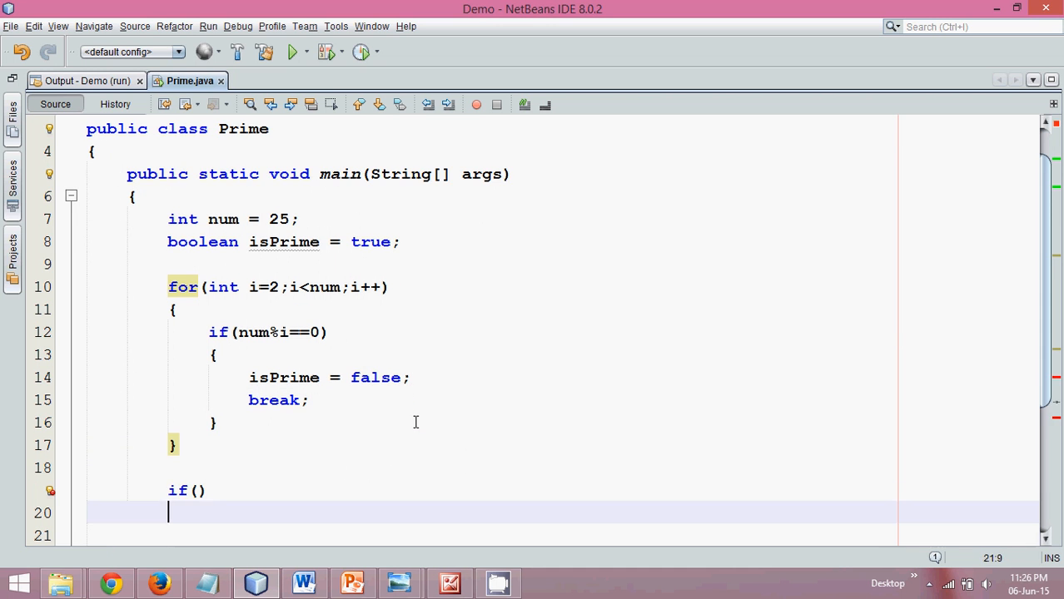
click(198, 490)
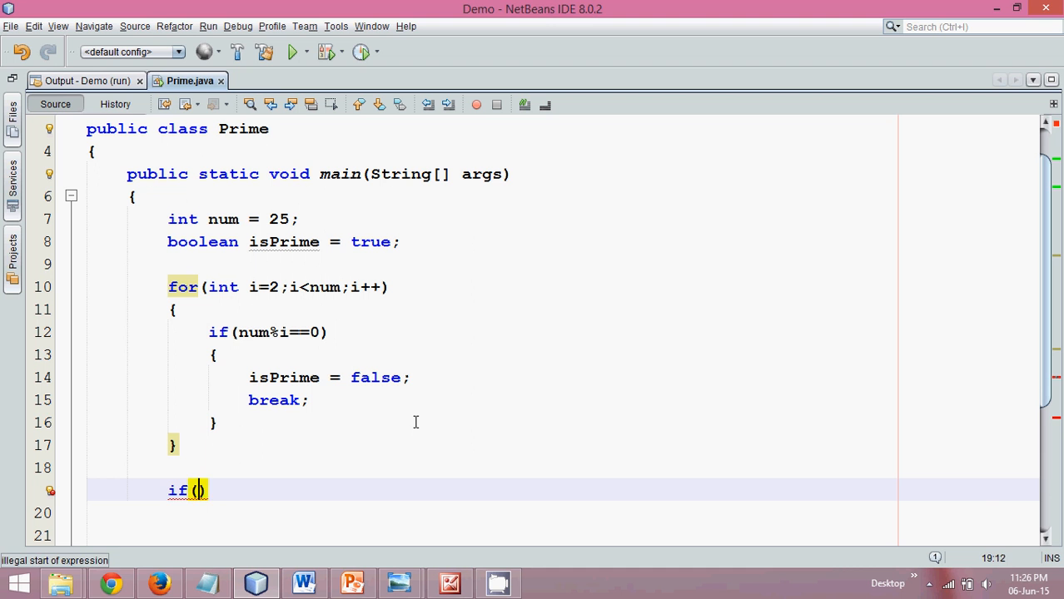
text(isPR)
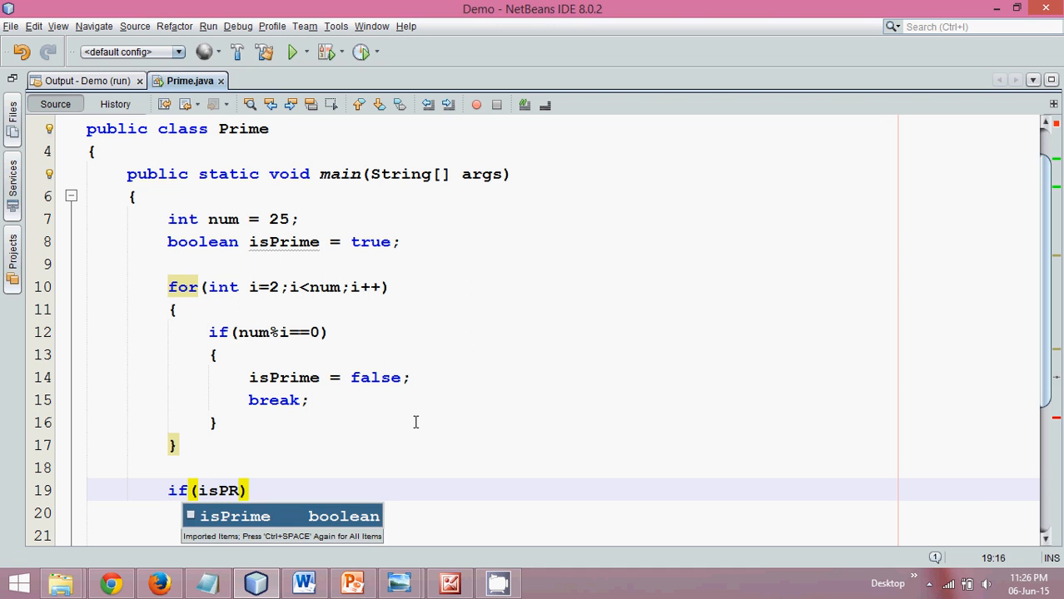
key(Enter)
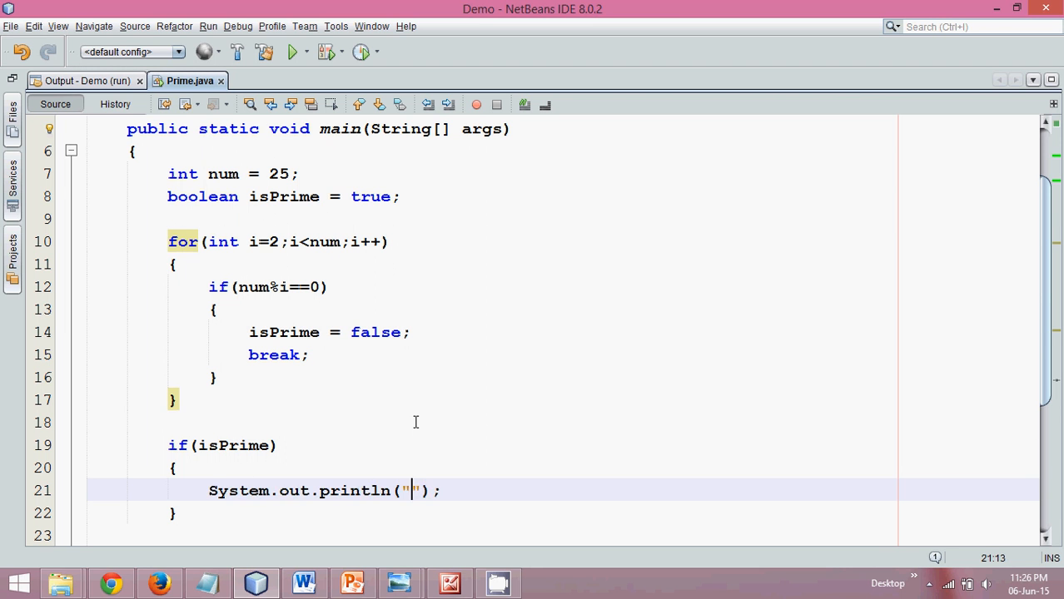
text(num +  is)
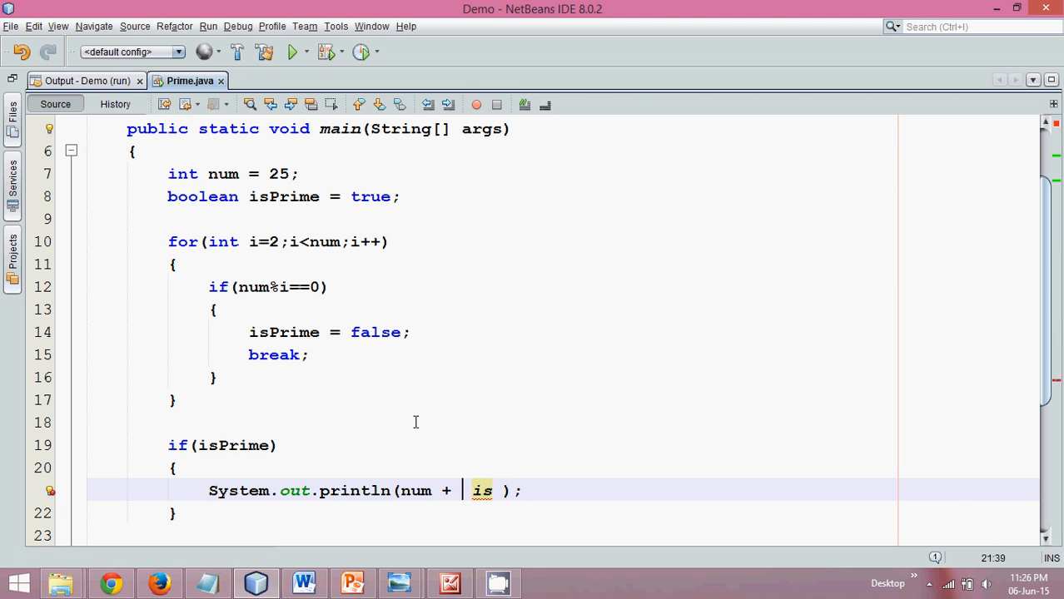
text(" is a Pri)
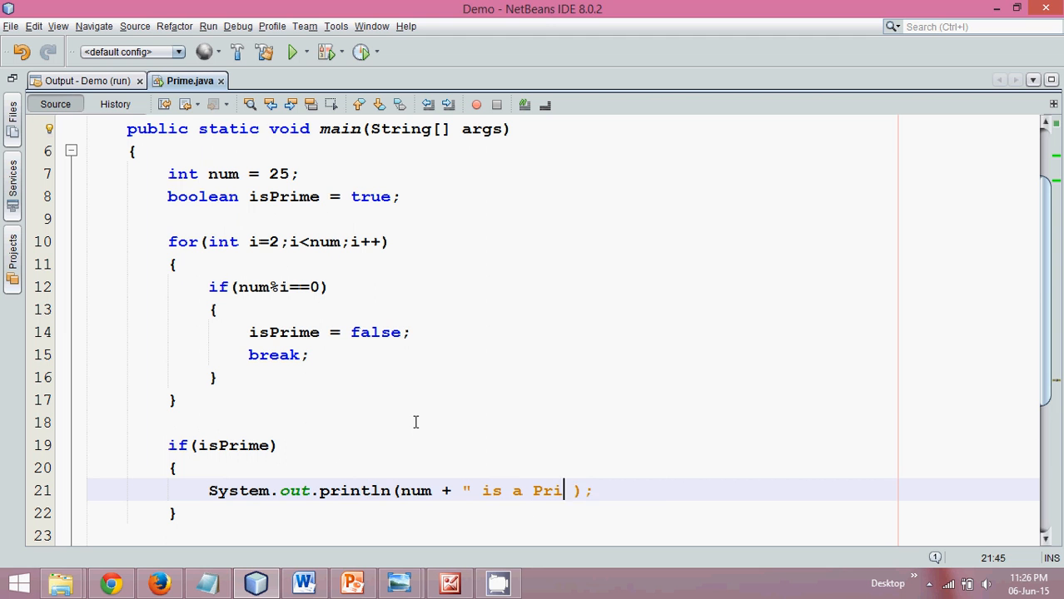
text(me nu mb)
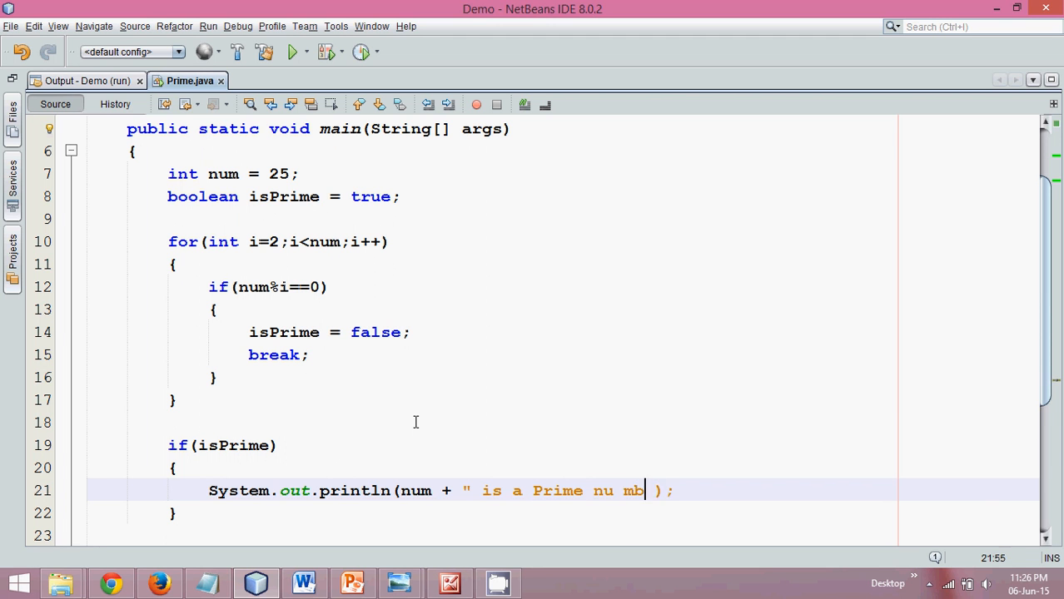
text(er)
click(562, 536)
text(else)
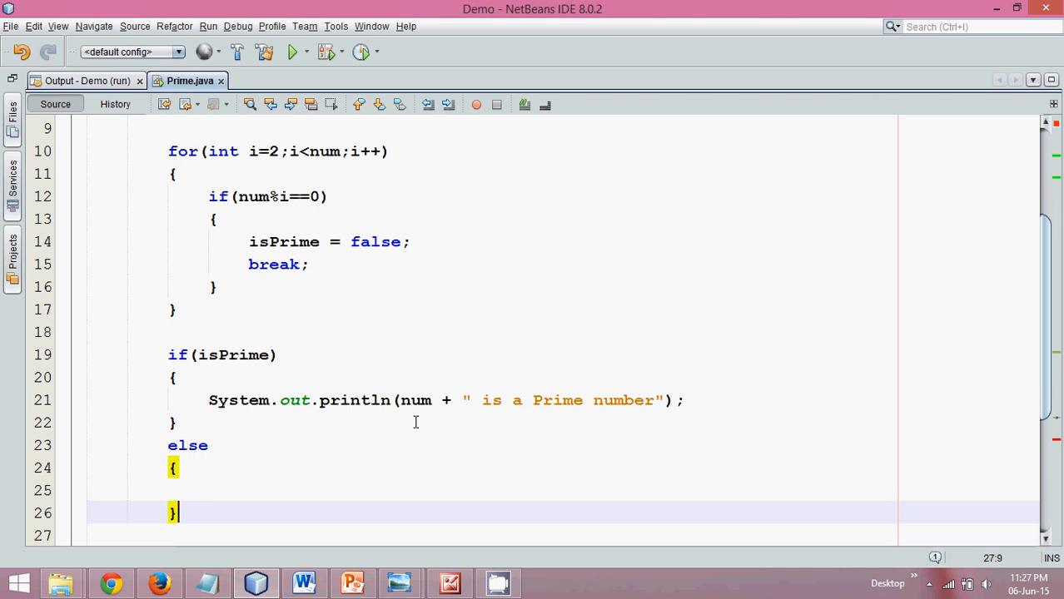
Add the else branch printing "Not a Prime Number"
text(System.out.println("");)
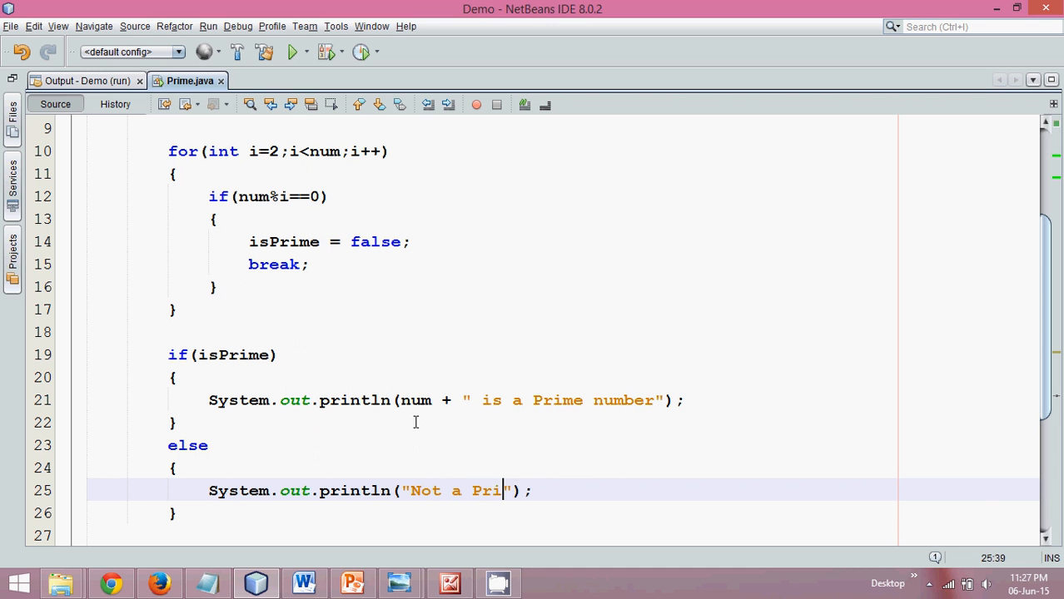
text(me Number)
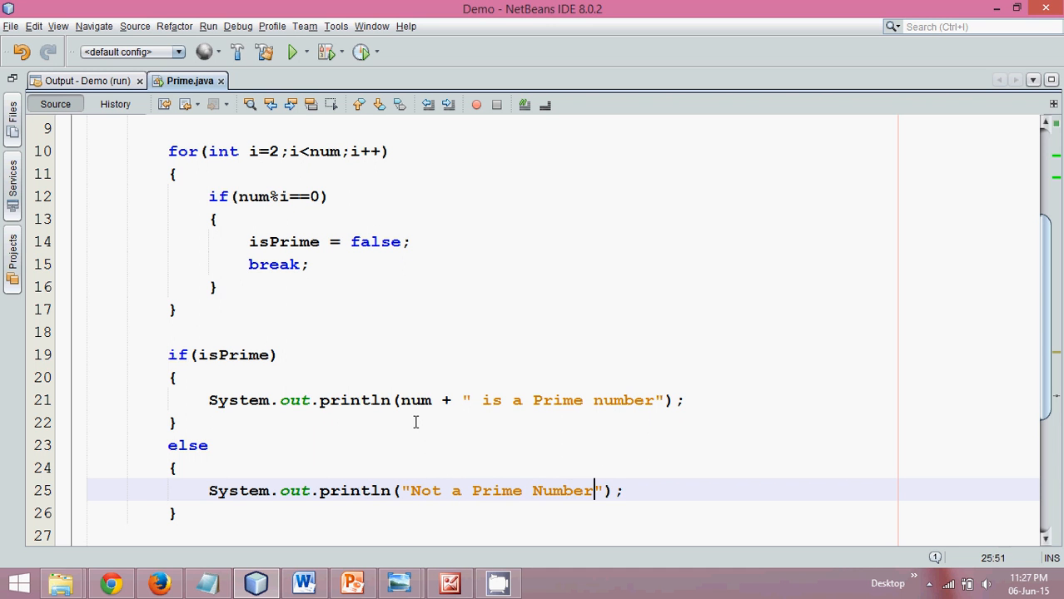
scroll(up, 3)
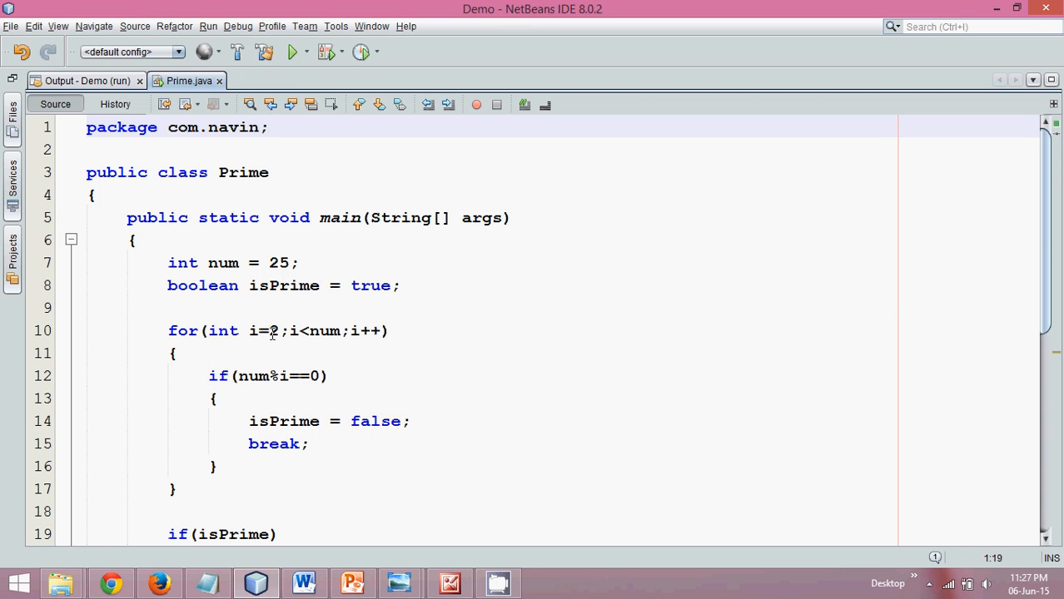
double_click(323, 329)
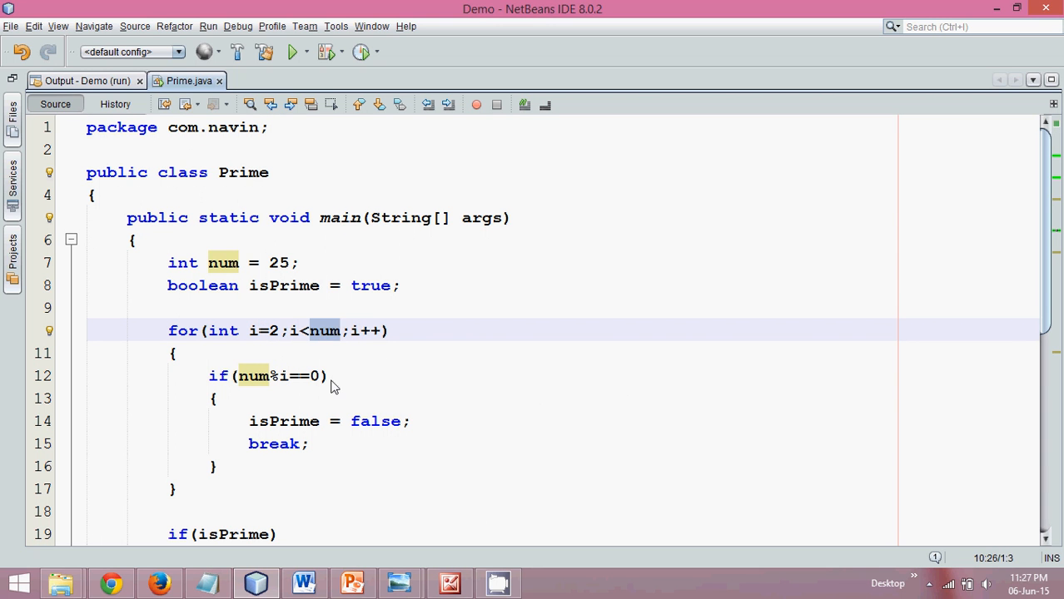
scroll(down, 3)
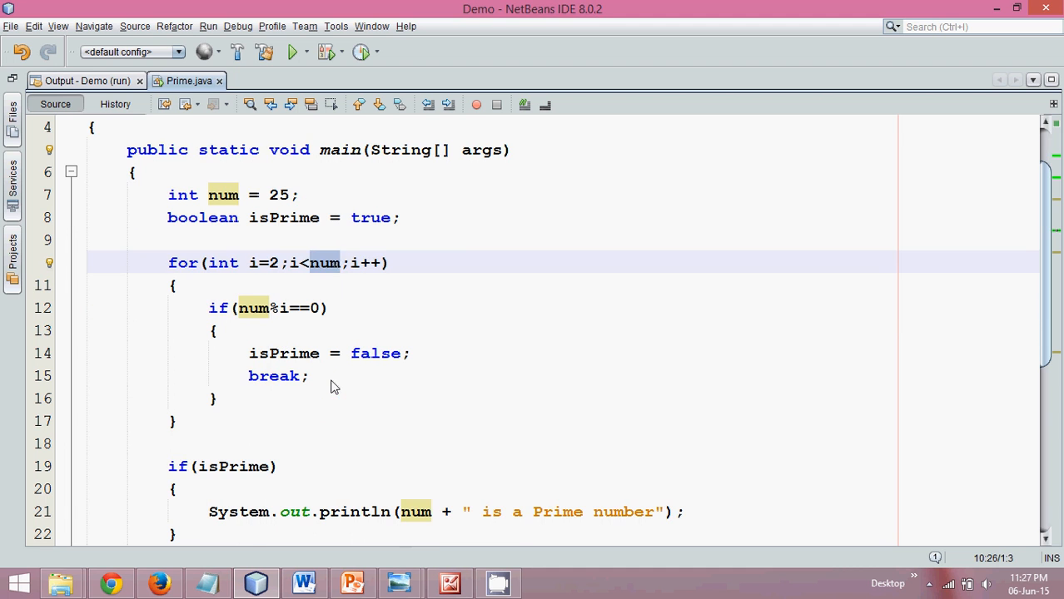
click(283, 308)
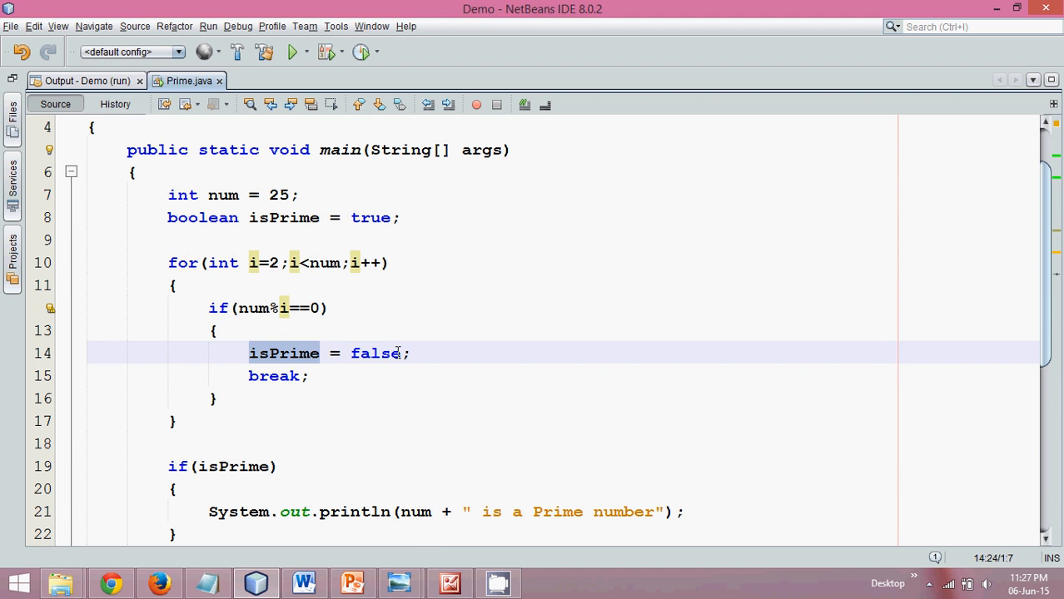
click(291, 376)
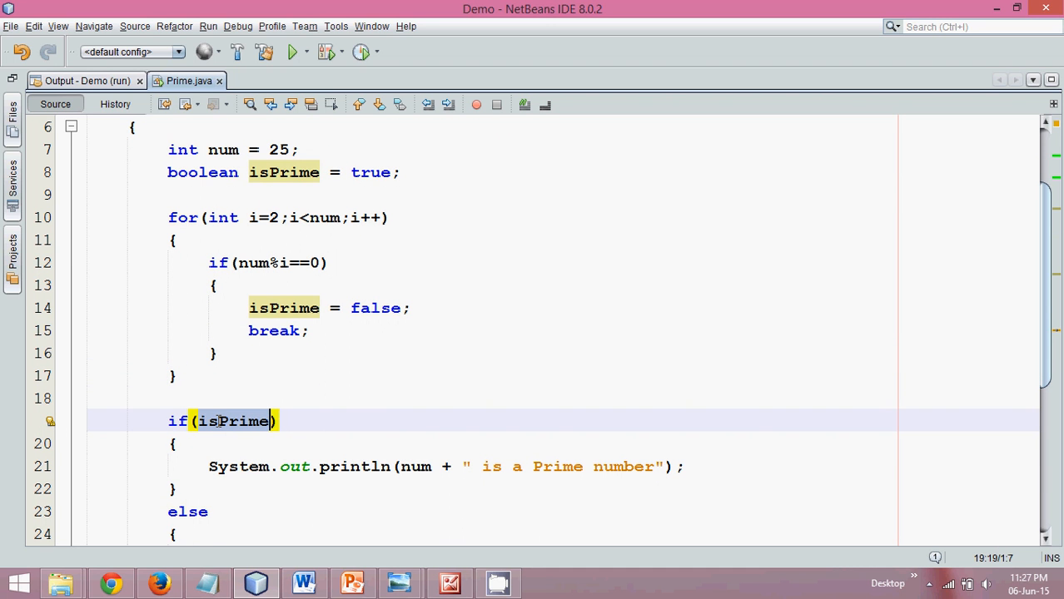
mouse_move(231, 420)
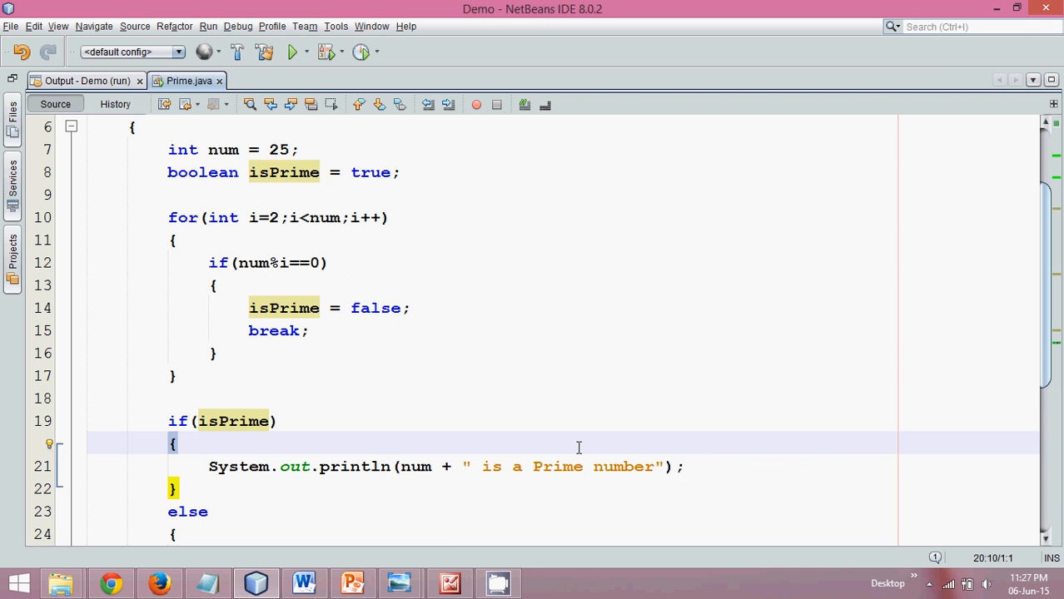
Run with 25 (Not a Prime Number), change num to 29 and rerun to get '29 is a Prime number'
click(293, 52)
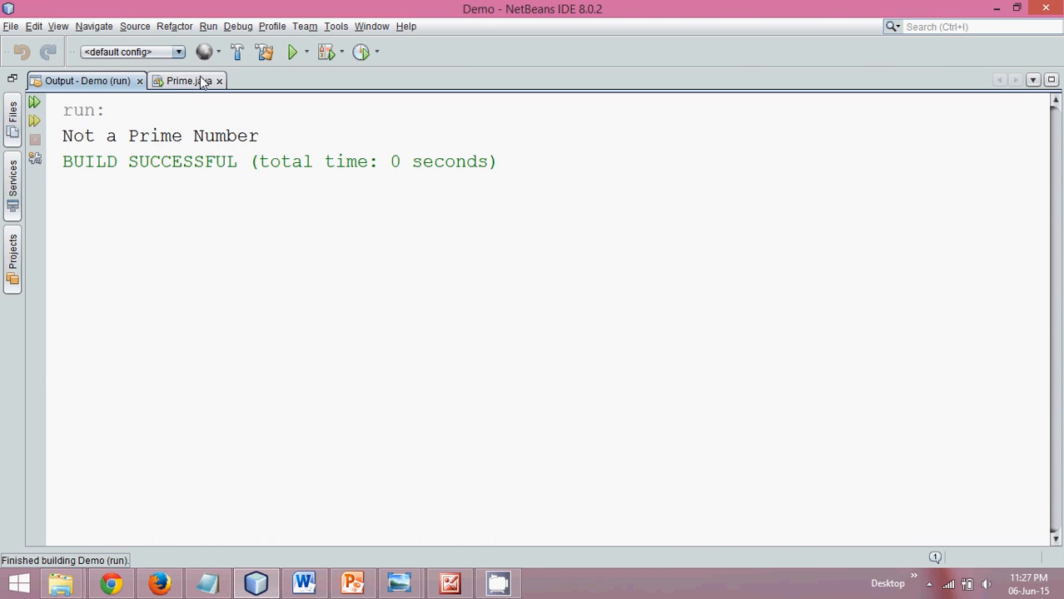
click(180, 80)
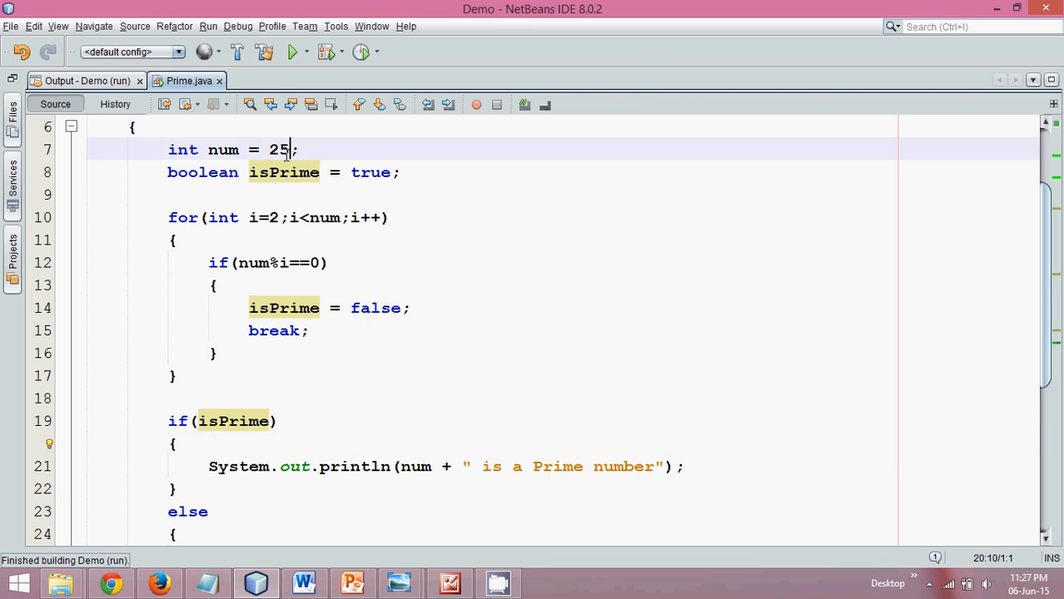
text(9)
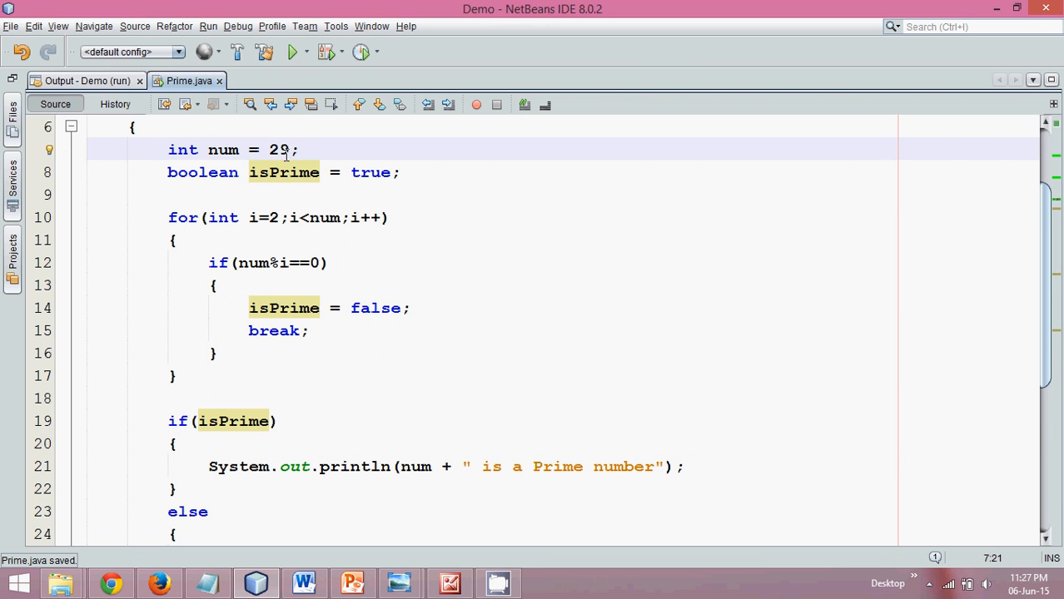
click(293, 52)
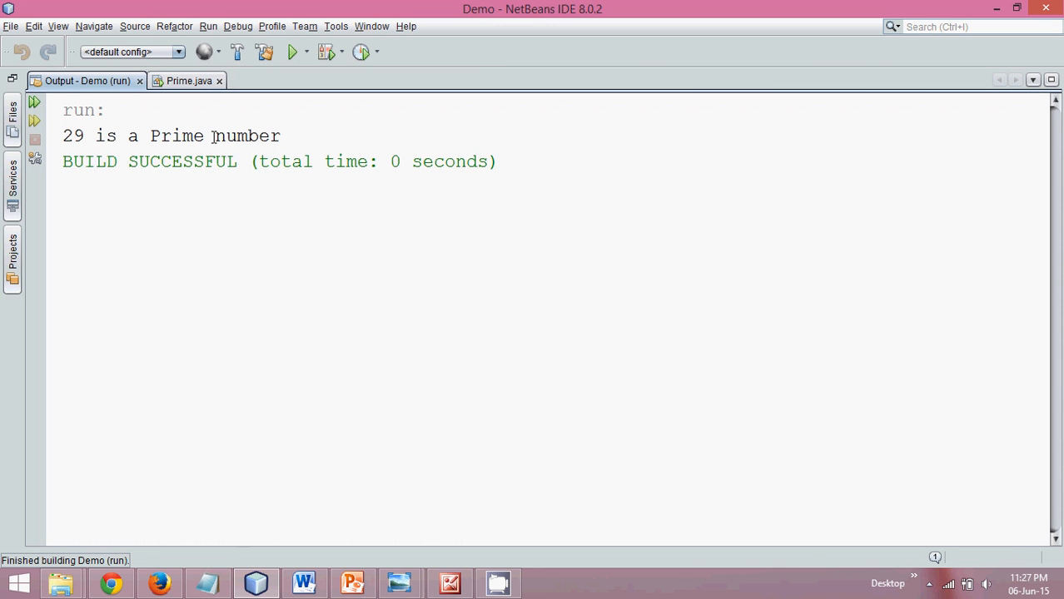
click(189, 80)
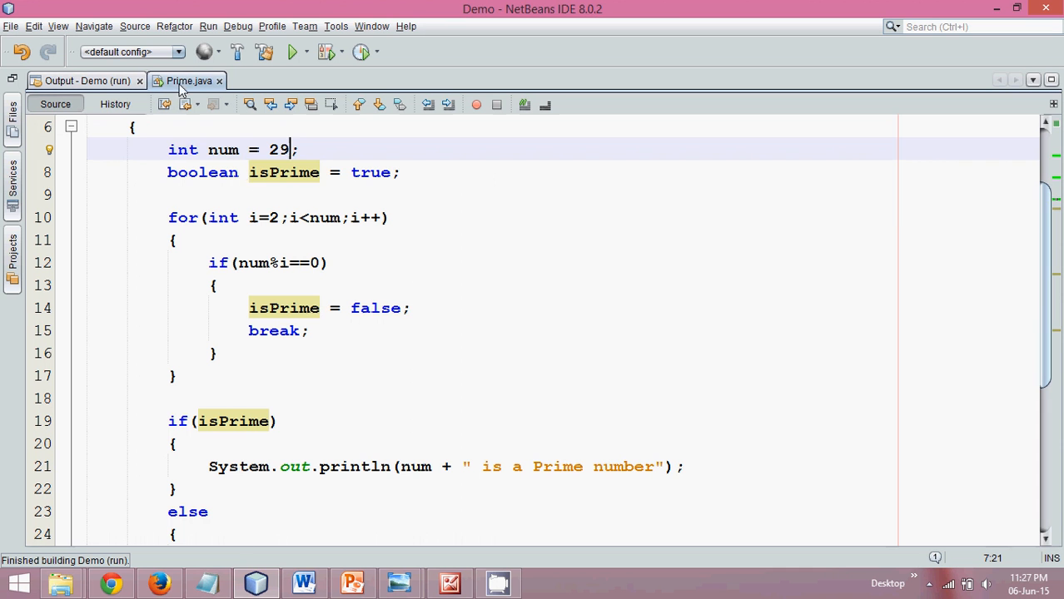
Change the loop condition to i<num/2, save and rerun to see '29 is a Prime number'
click(253, 217)
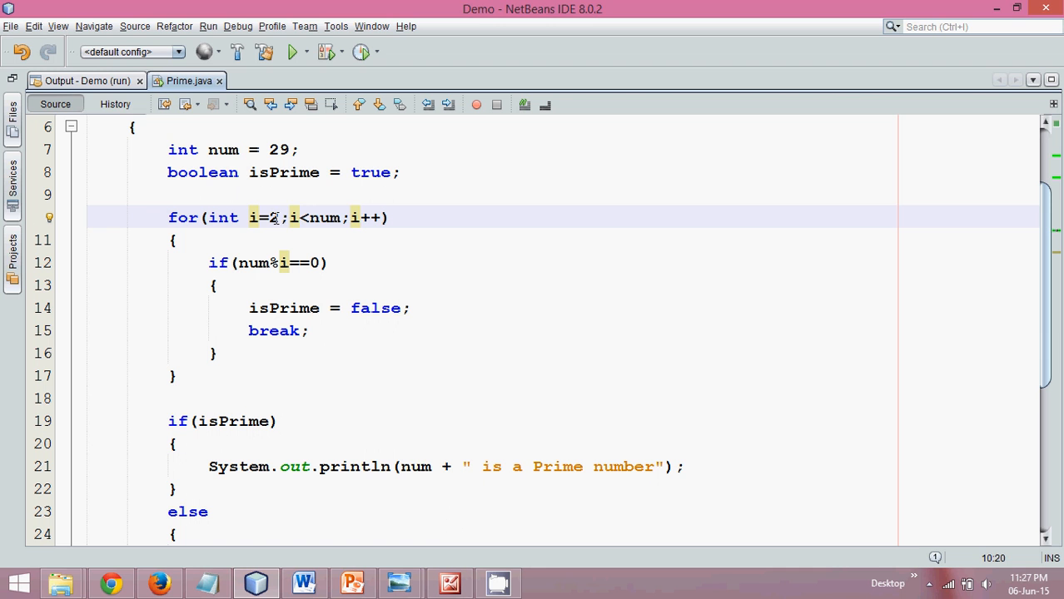
double_click(323, 217)
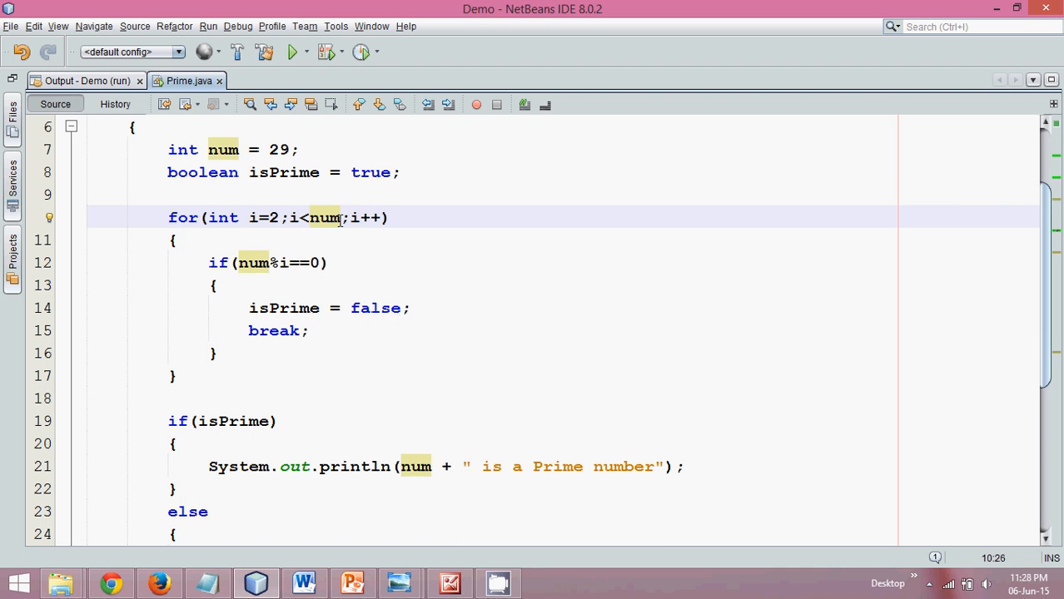
text(/2)
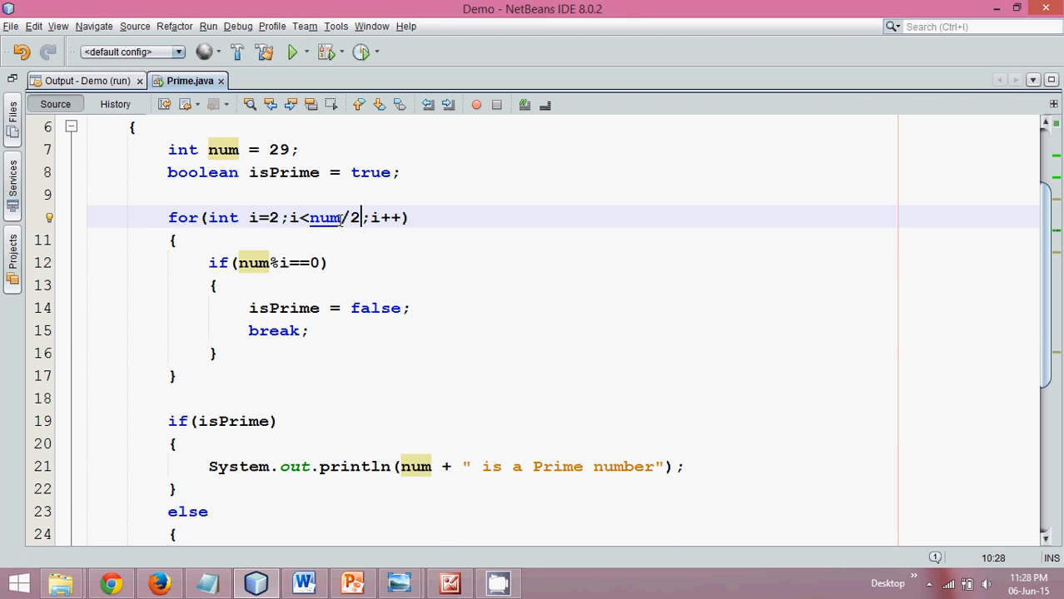
key(ctrl+s)
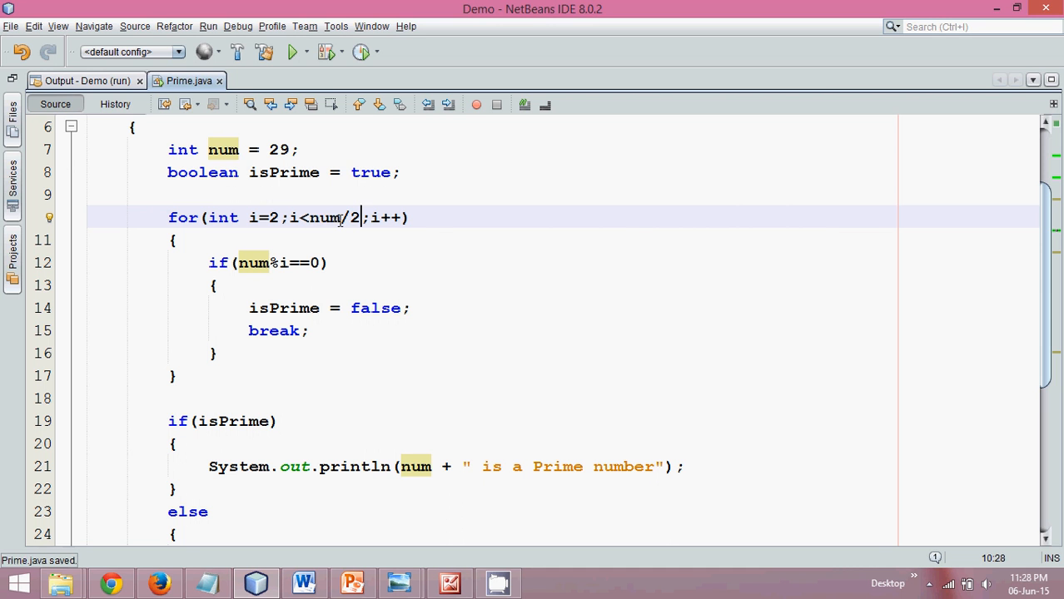
click(293, 52)
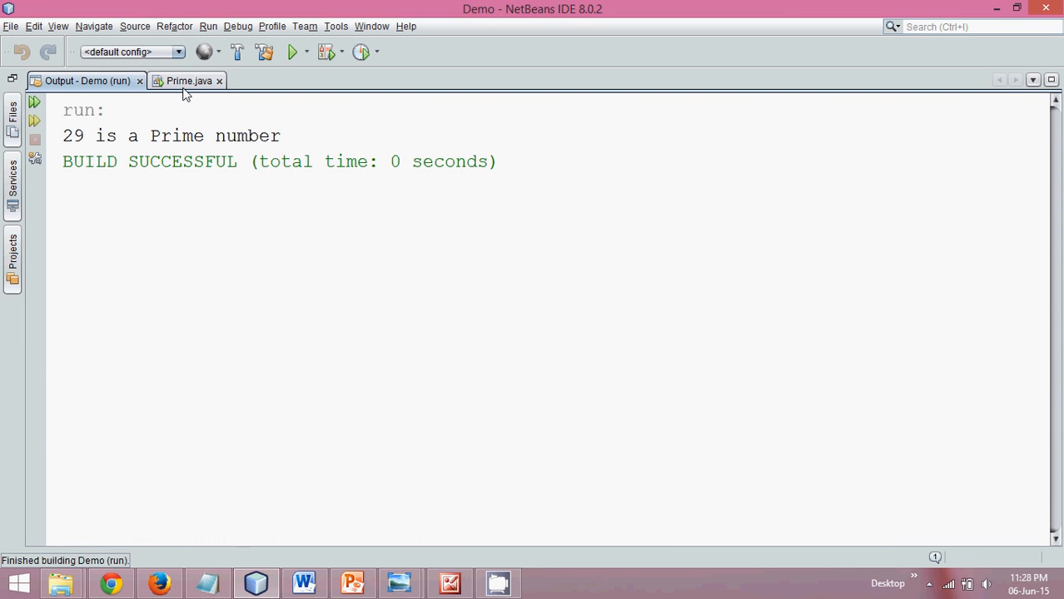
click(186, 80)
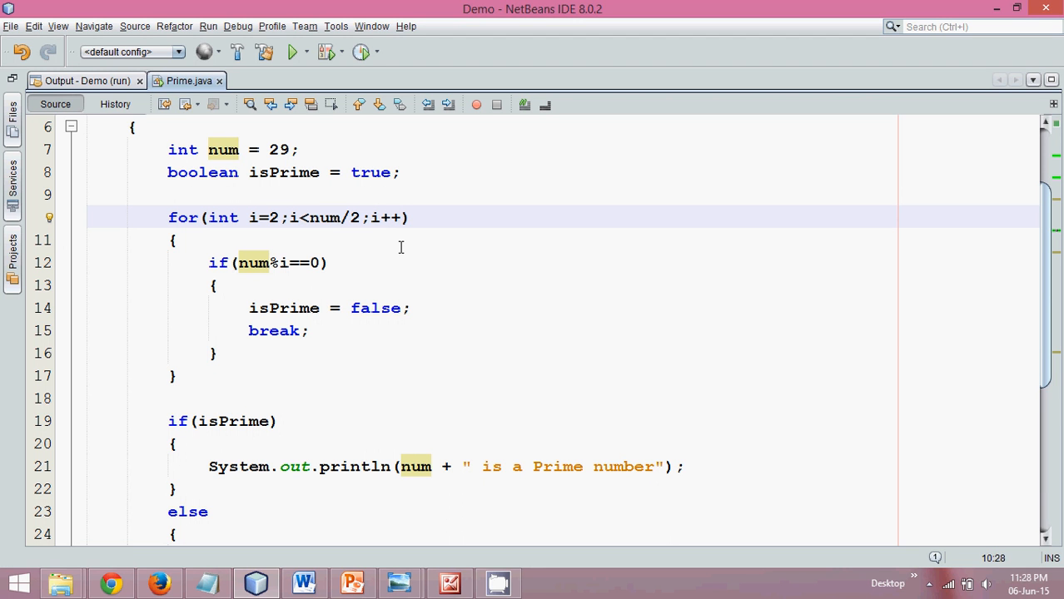
Change the loop condition to i<Math.sqrt(num), save and rerun to confirm '29 is a Prime number'
click(359, 216)
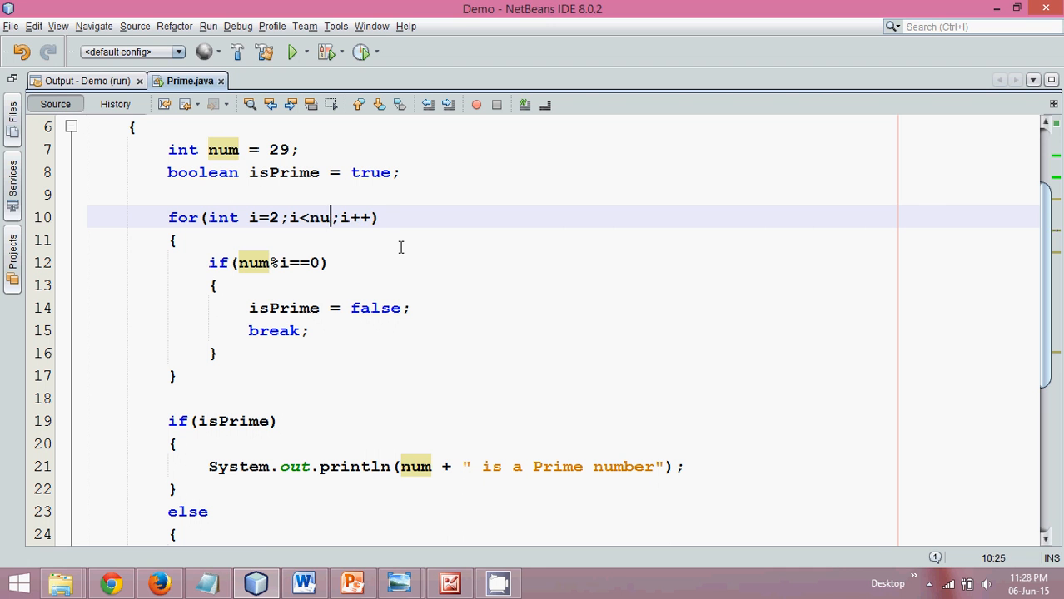
text(Mathnum)
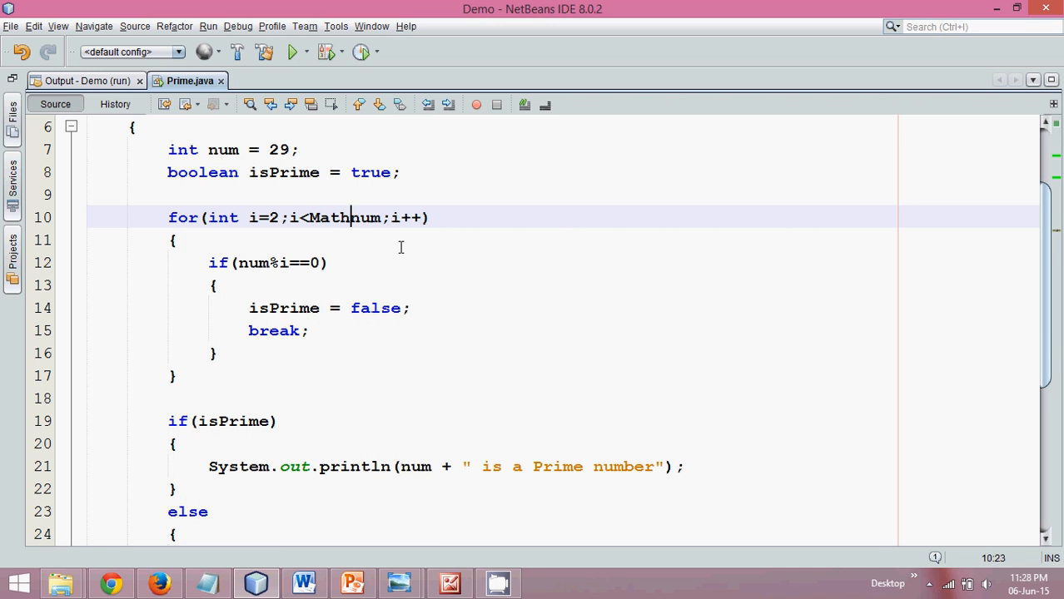
text(sqrt()
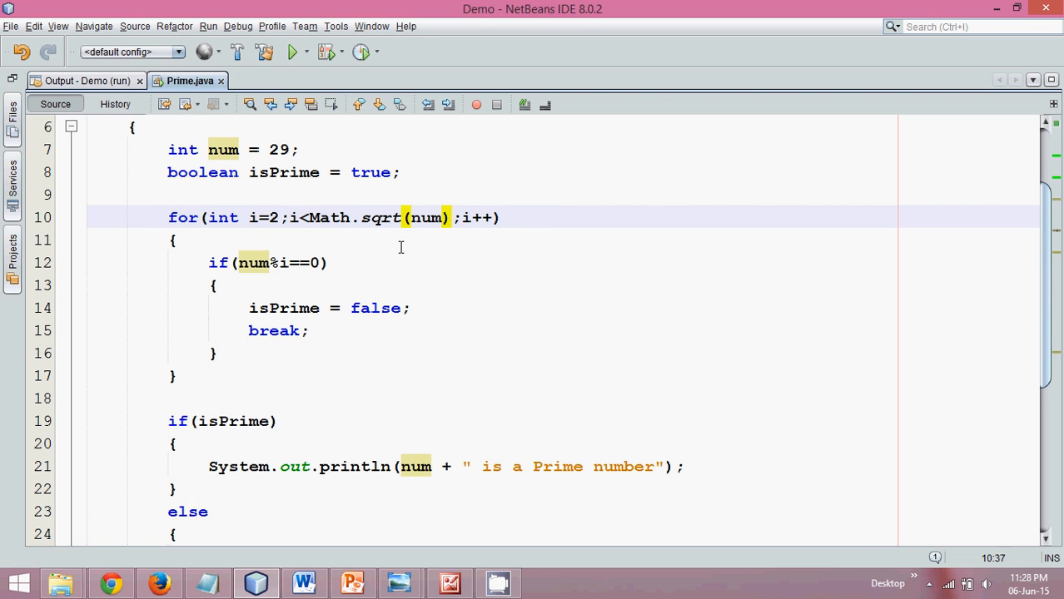
key(ctrl+s)
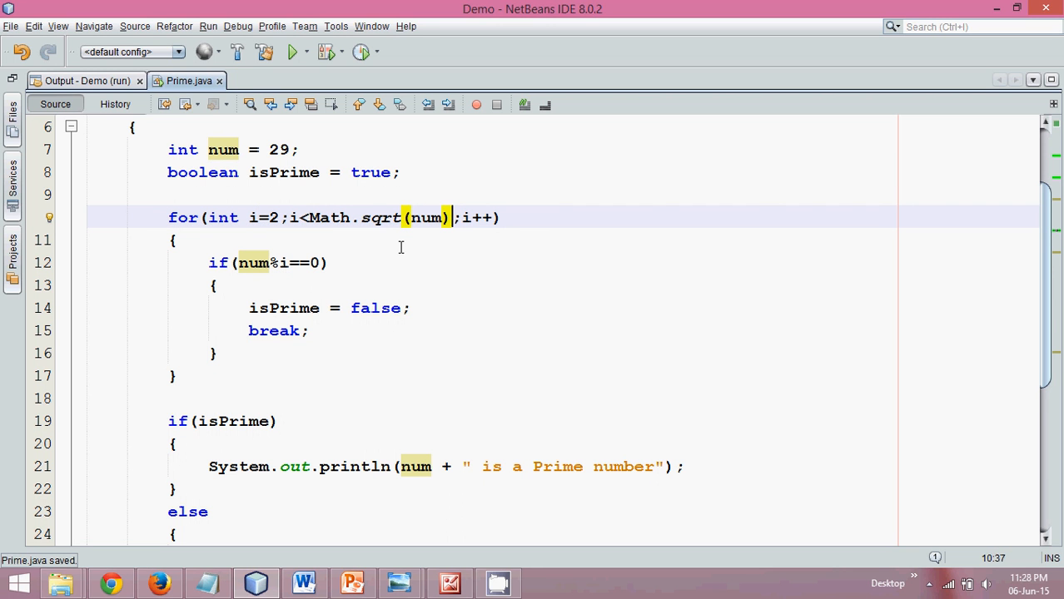
click(293, 51)
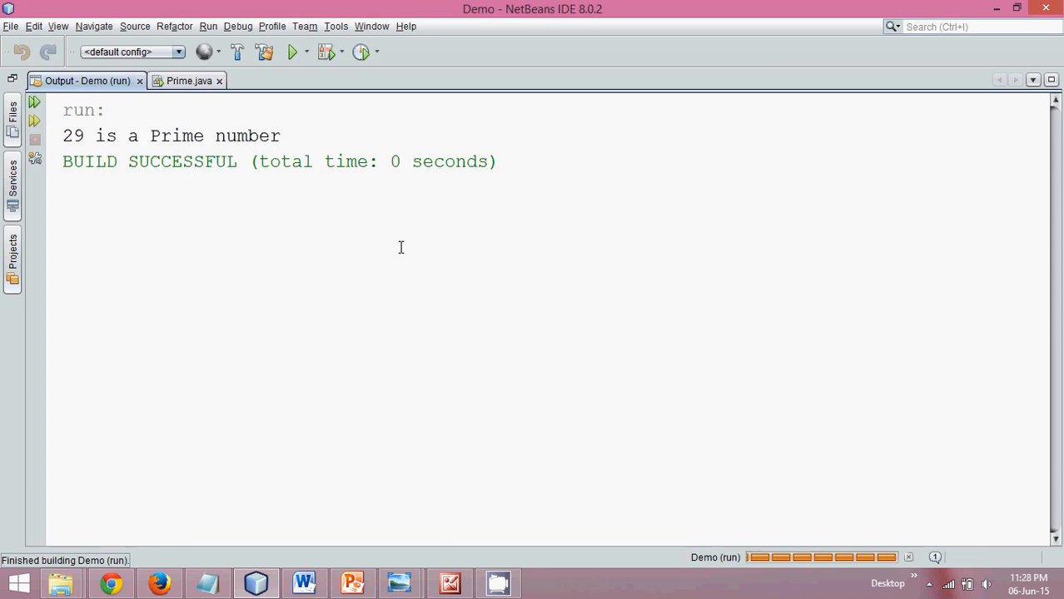
click(189, 80)
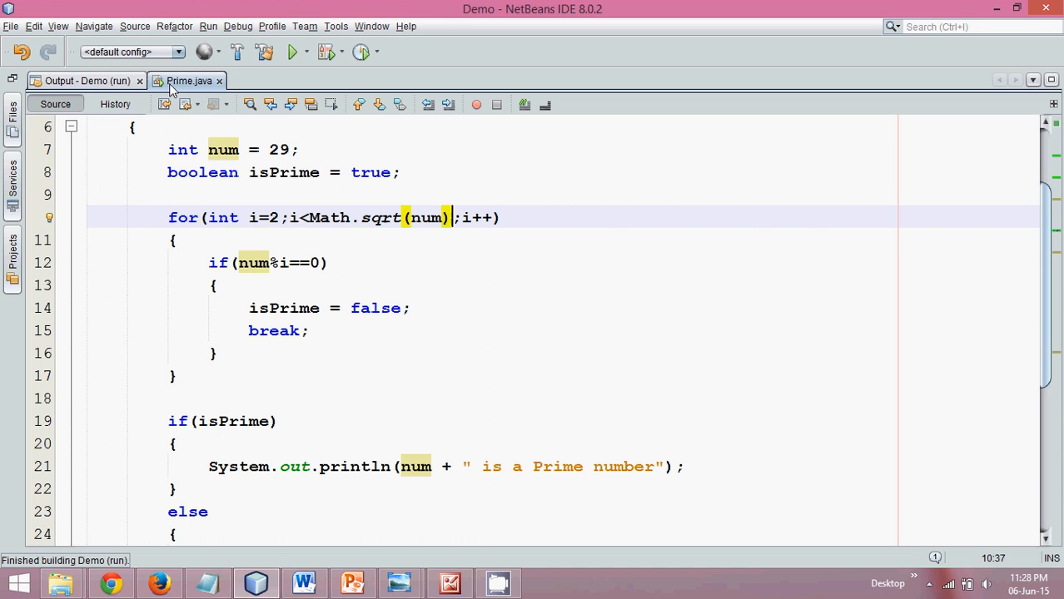
click(274, 329)
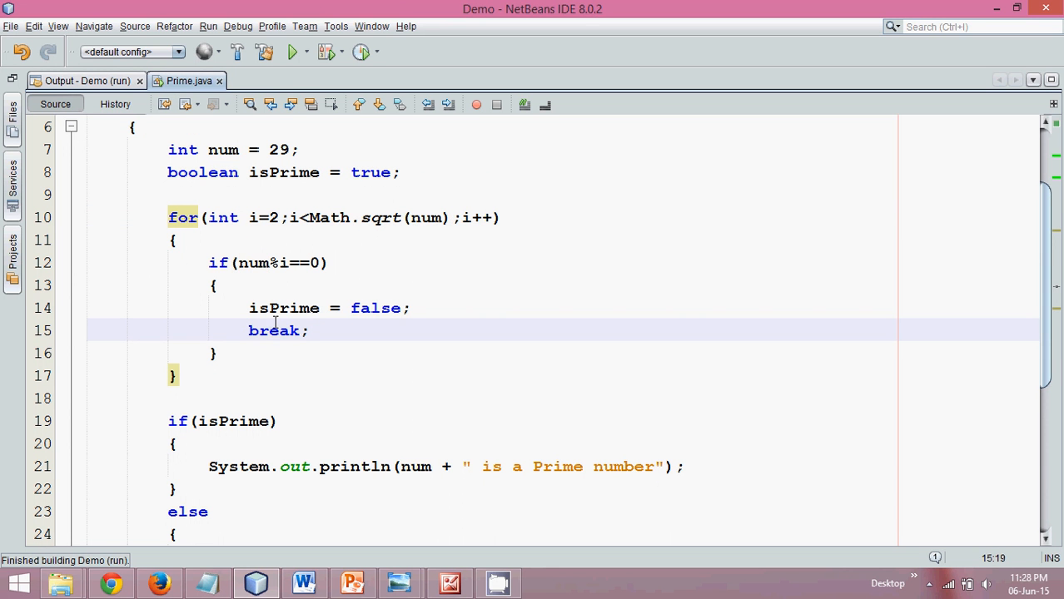